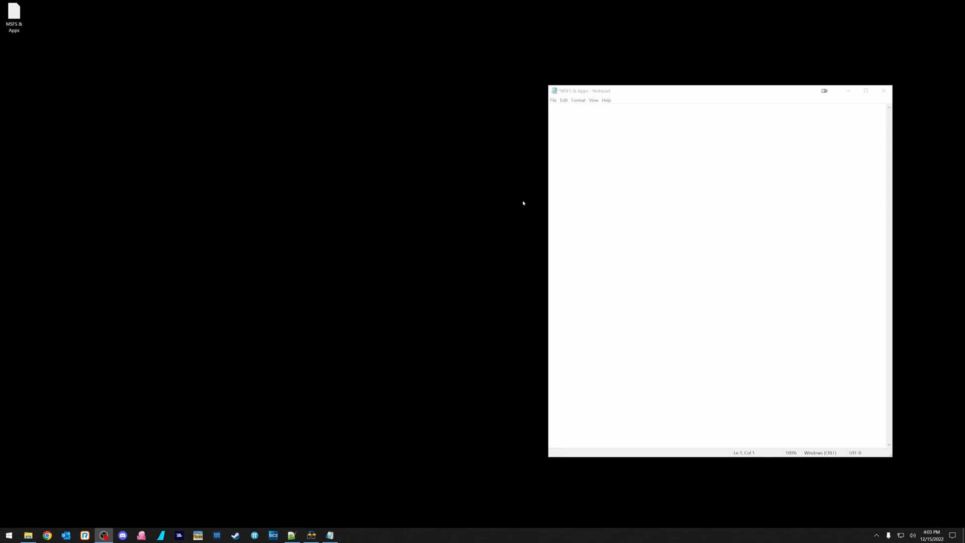
{"action": "mouse_move", "coordinate": [366, 198]}
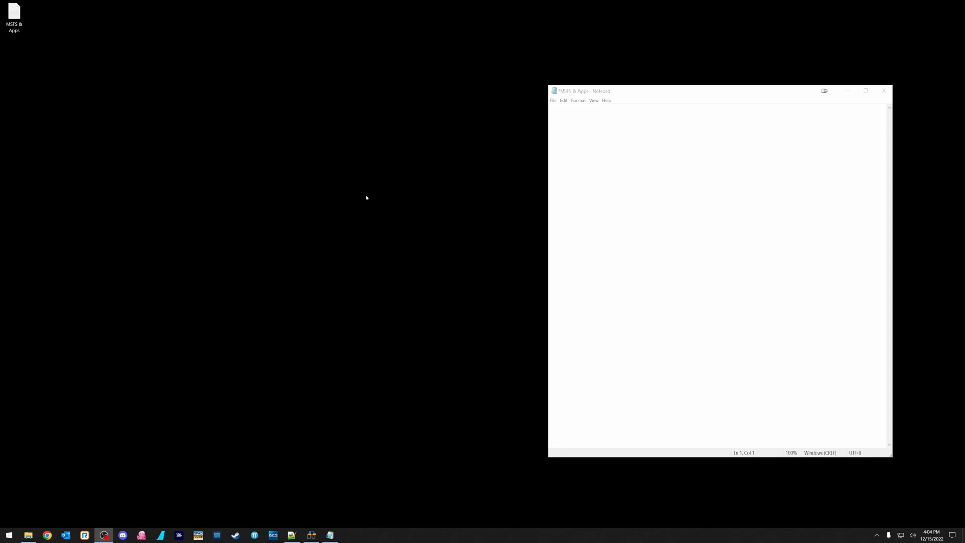
{"action": "mouse_move", "coordinate": [427, 207]}
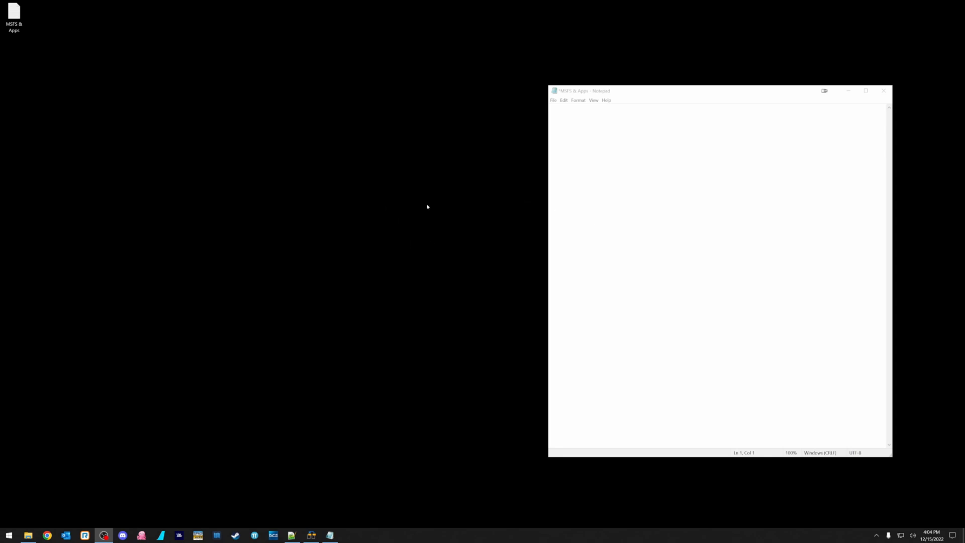
{"action": "mouse_move", "coordinate": [203, 368]}
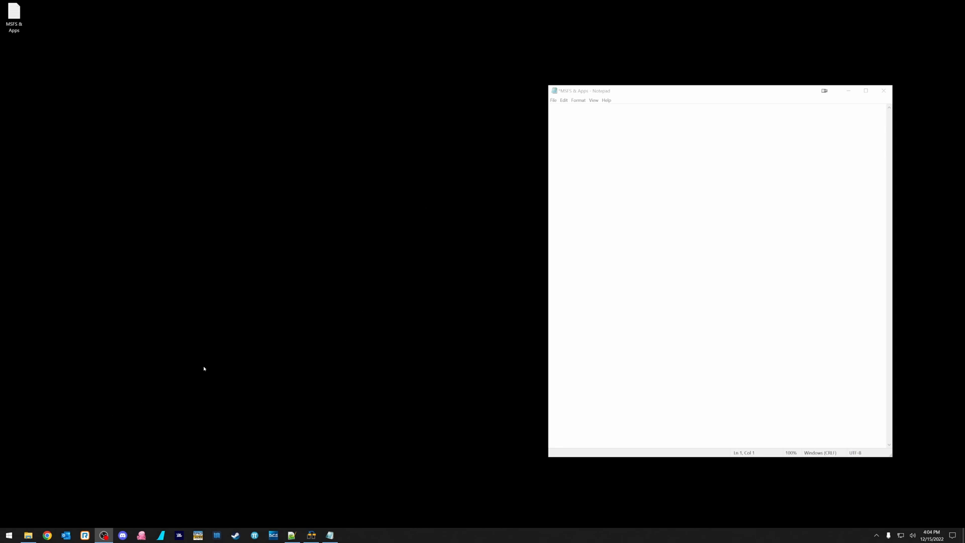
{"action": "mouse_move", "coordinate": [231, 348]}
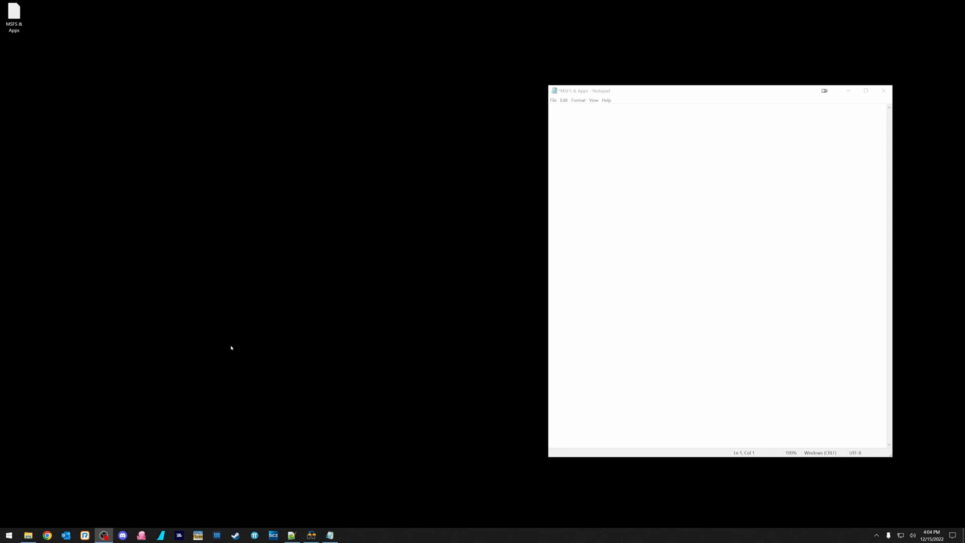
{"action": "mouse_move", "coordinate": [273, 338]}
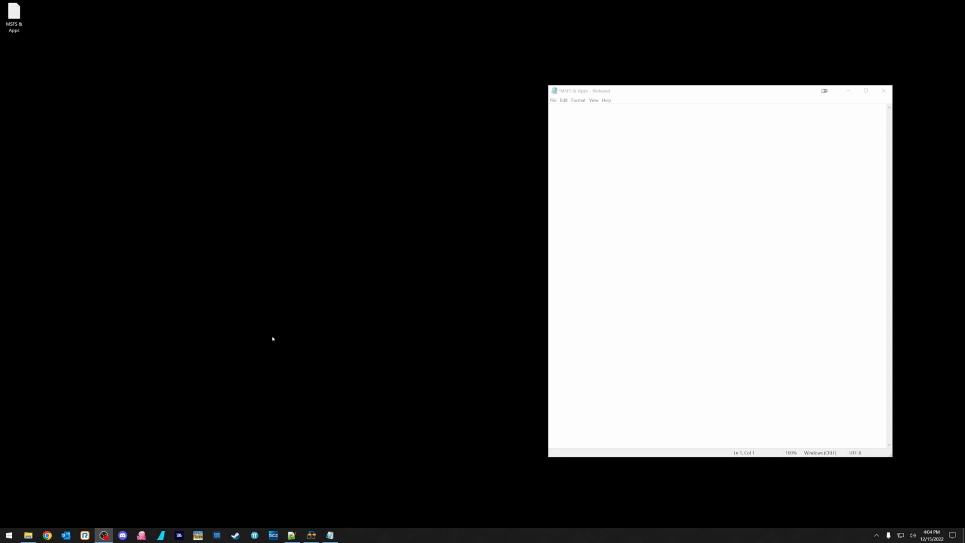
{"action": "mouse_move", "coordinate": [231, 327]}
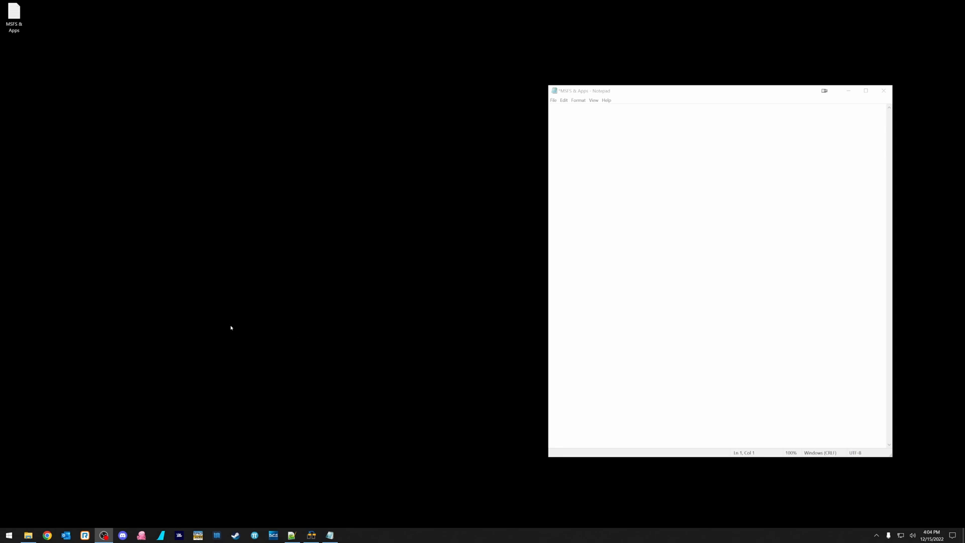
{"action": "mouse_move", "coordinate": [285, 283]}
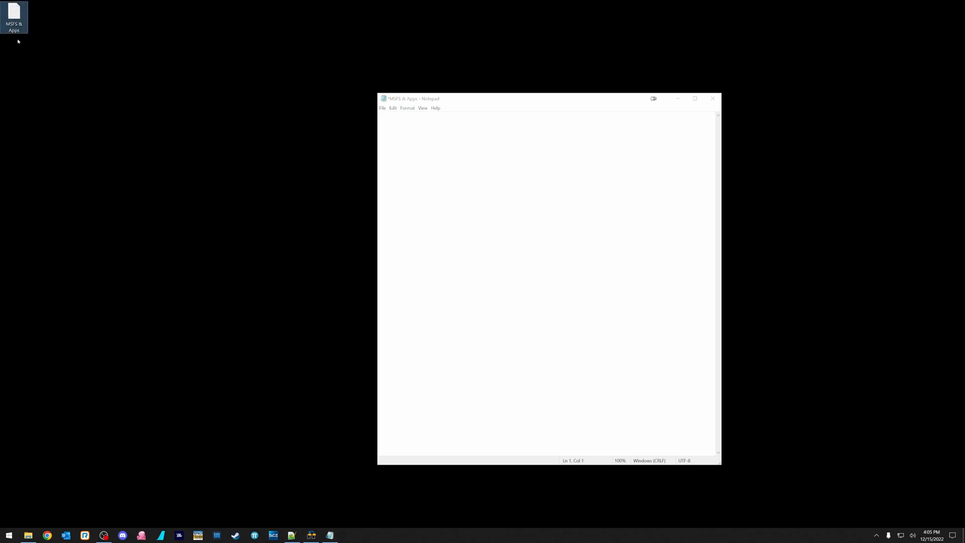
Step: Create a desktop folder named Shortcuts and drag it beside the MSFS & Apps file
{"action": "right_click", "coordinate": [191, 187]}
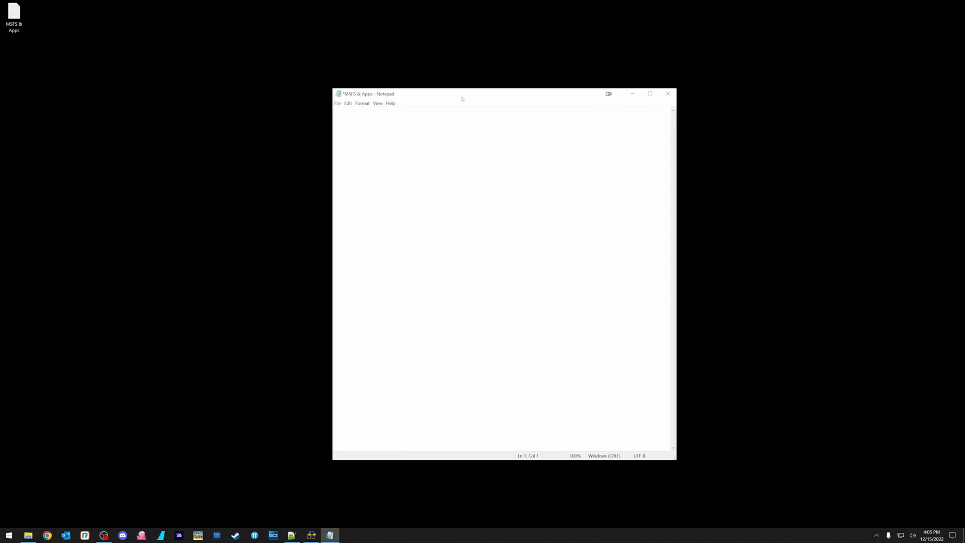
{"action": "mouse_move", "coordinate": [398, 130]}
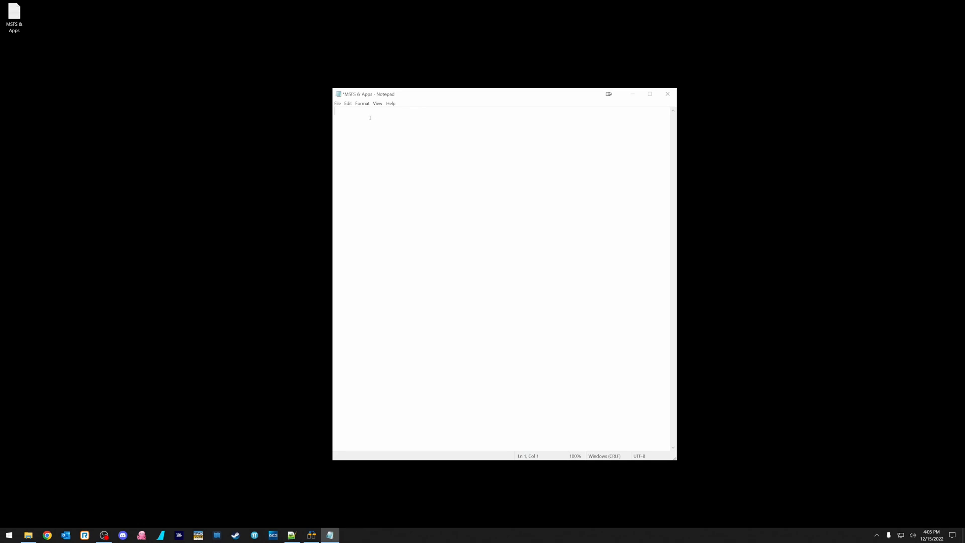
{"action": "mouse_move", "coordinate": [446, 154]}
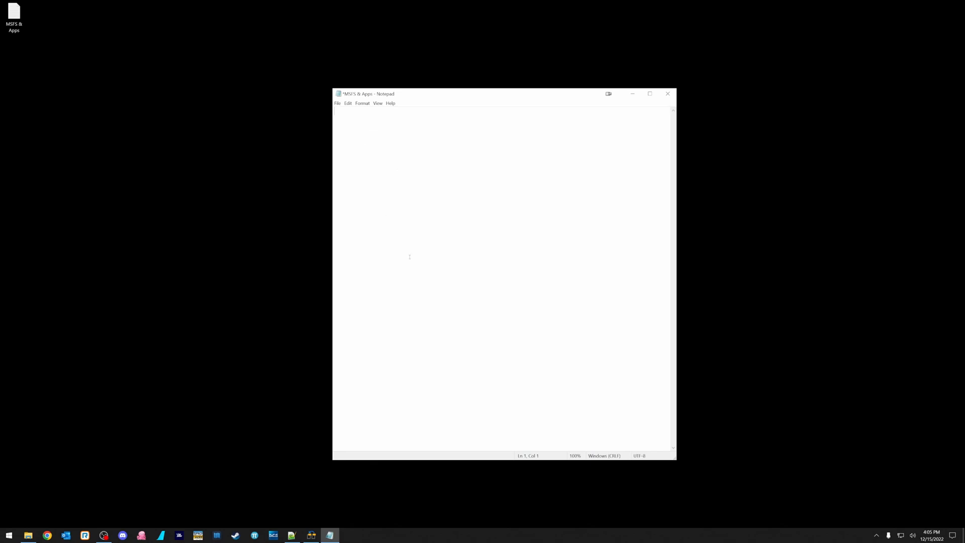
{"action": "mouse_move", "coordinate": [530, 248]}
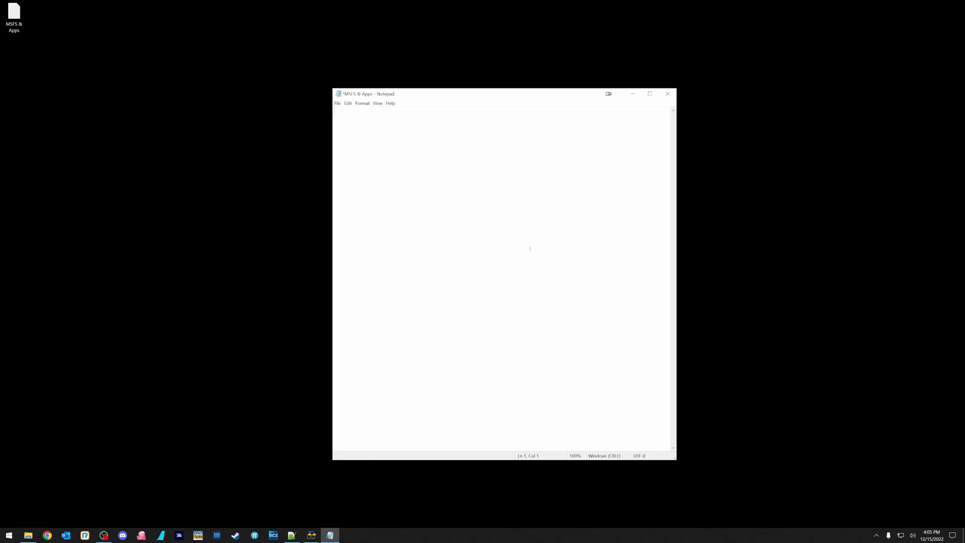
{"action": "mouse_move", "coordinate": [123, 349]}
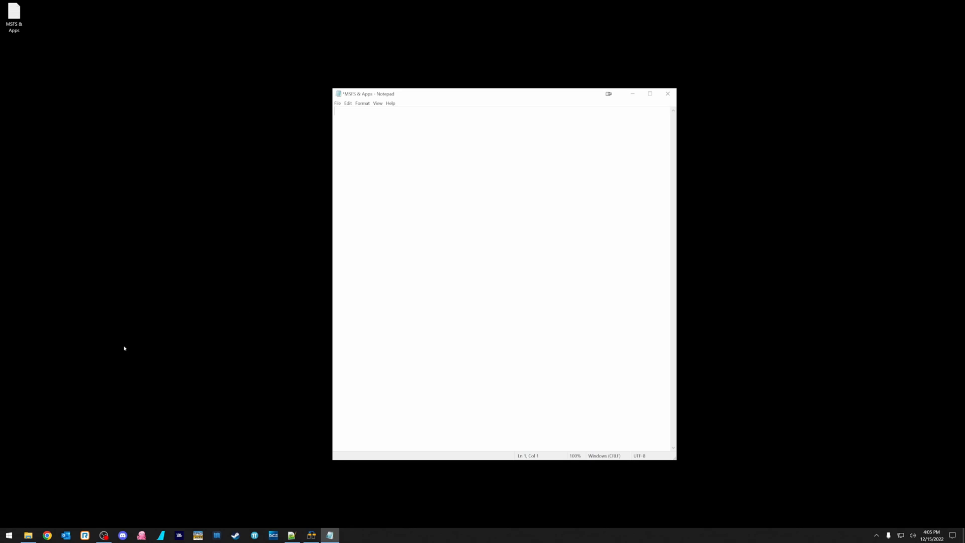
{"action": "mouse_move", "coordinate": [328, 159]}
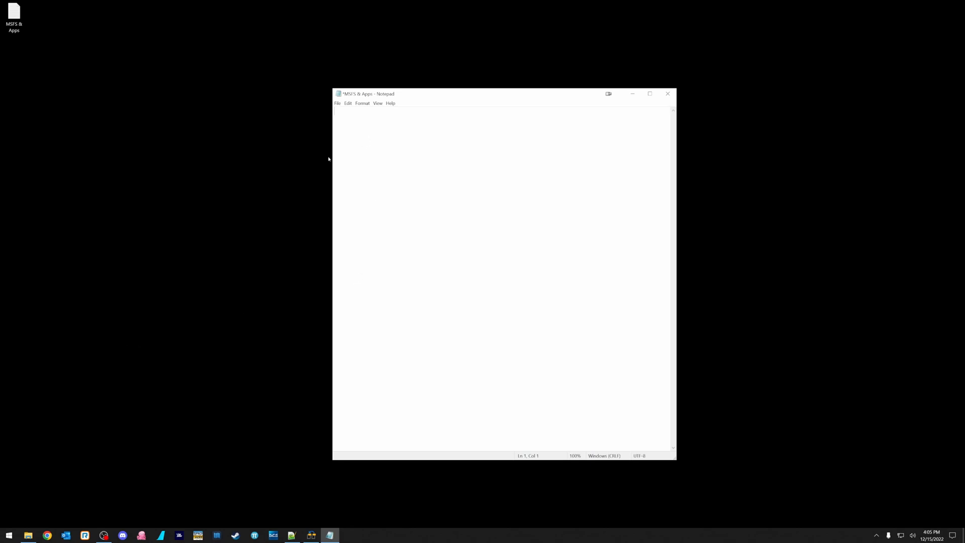
{"action": "mouse_move", "coordinate": [36, 69]}
{"action": "type", "text": "Shots"}
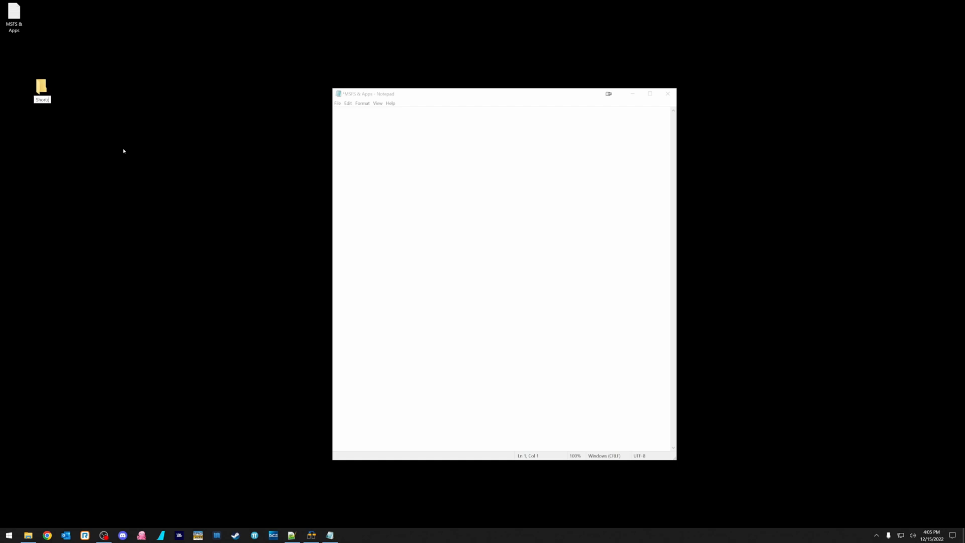
{"action": "left_click", "coordinate": [42, 89]}
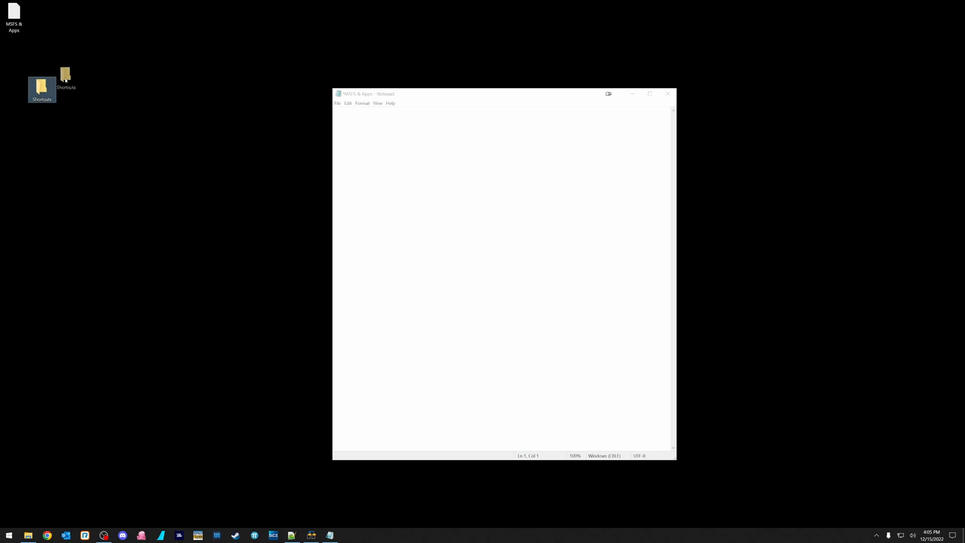
{"action": "left_click_drag", "start_coordinate": [41, 89], "coordinate": [42, 13]}
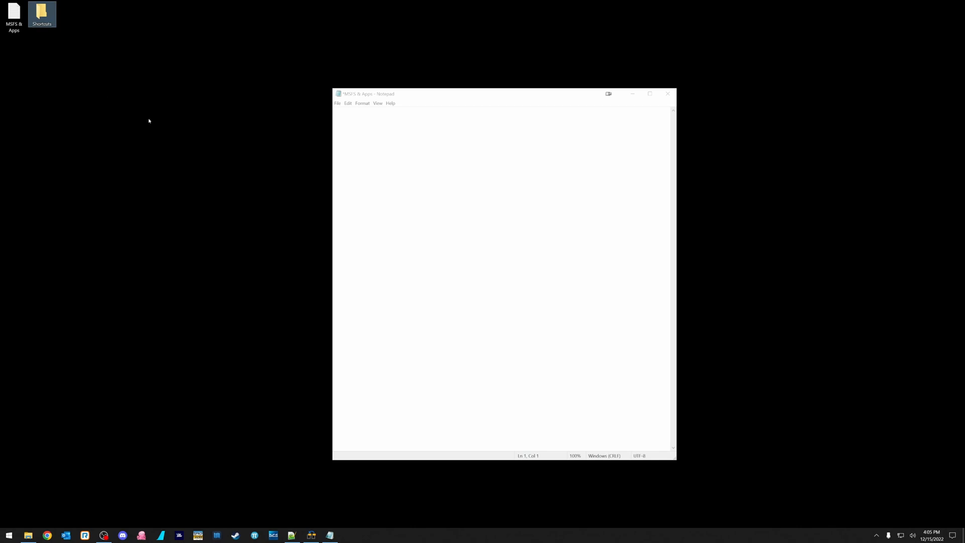
{"action": "mouse_move", "coordinate": [307, 428]}
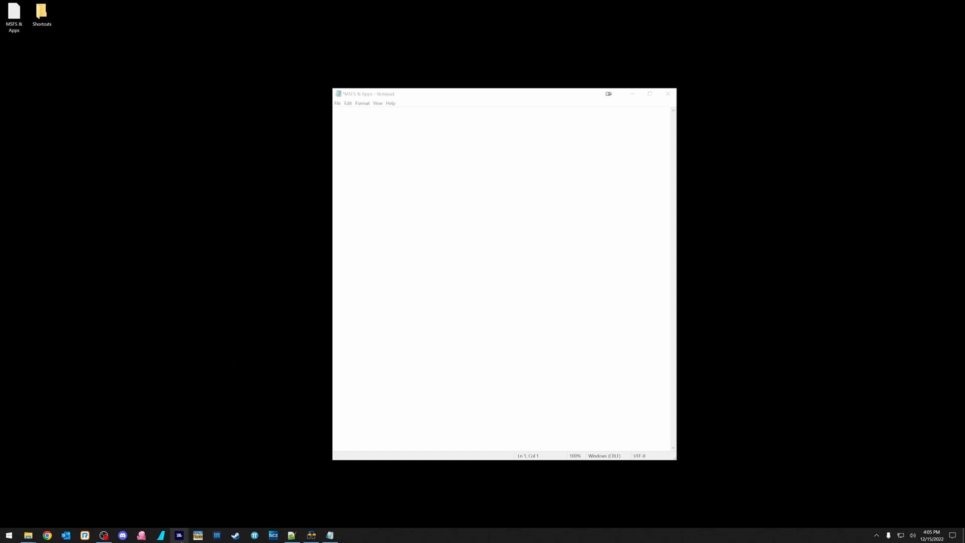
{"action": "mouse_move", "coordinate": [179, 535]}
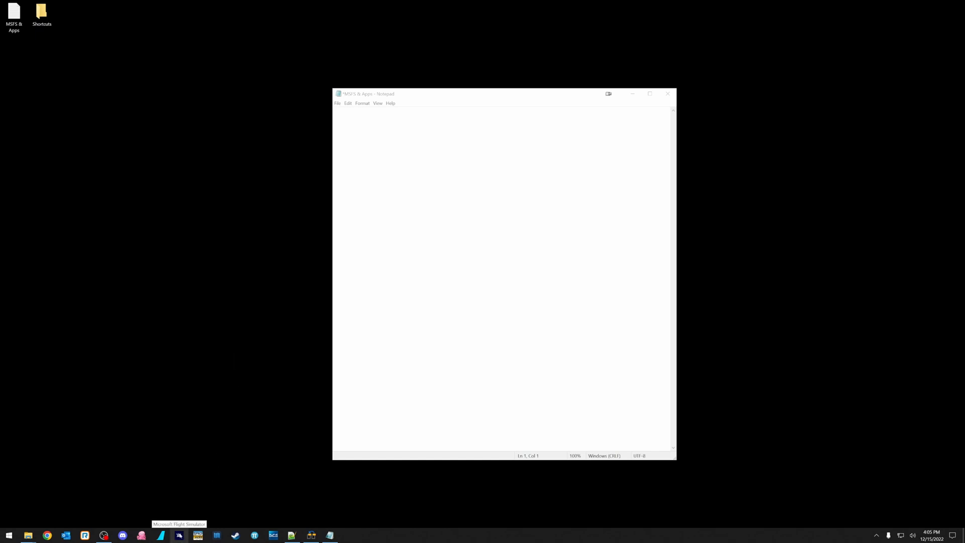
Step: Create a Microsoft Flight Simulator desktop shortcut from the taskbar and copy its path
{"action": "left_click", "coordinate": [42, 12]}
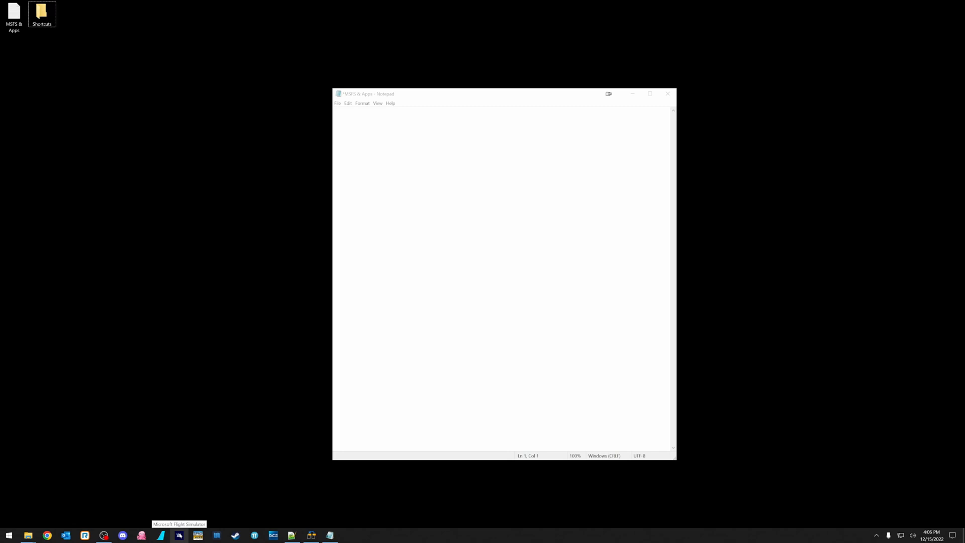
{"action": "right_click", "coordinate": [198, 535]}
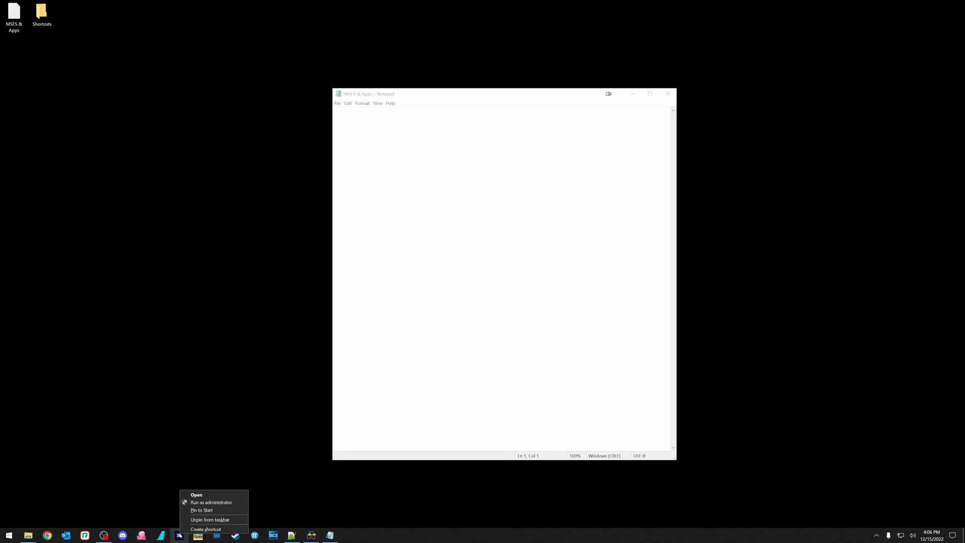
{"action": "left_click", "coordinate": [205, 529]}
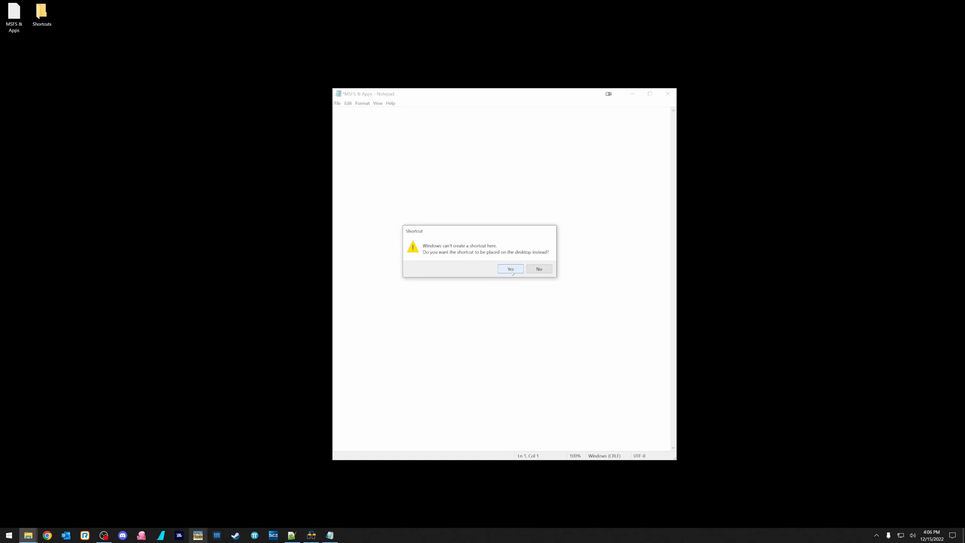
{"action": "left_click", "coordinate": [510, 269]}
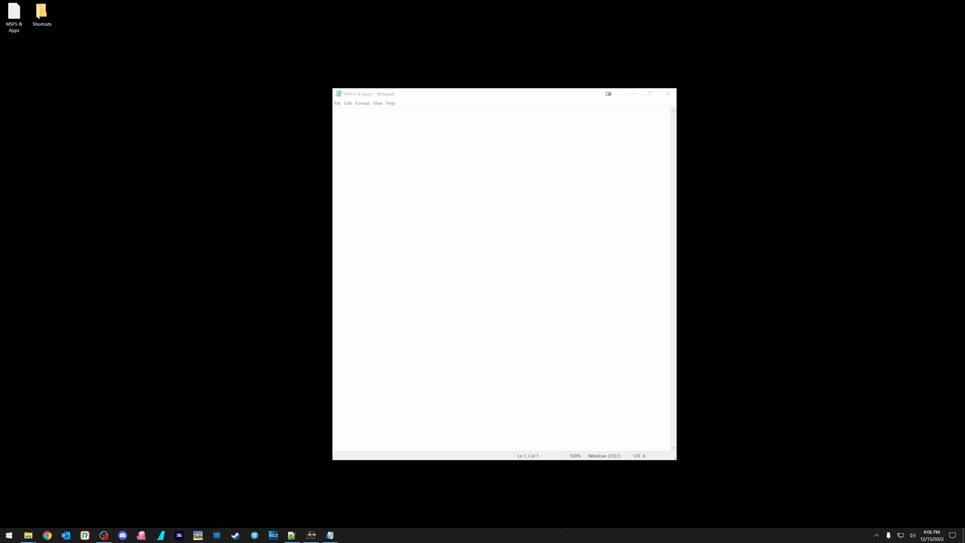
{"action": "mouse_move", "coordinate": [350, 139]}
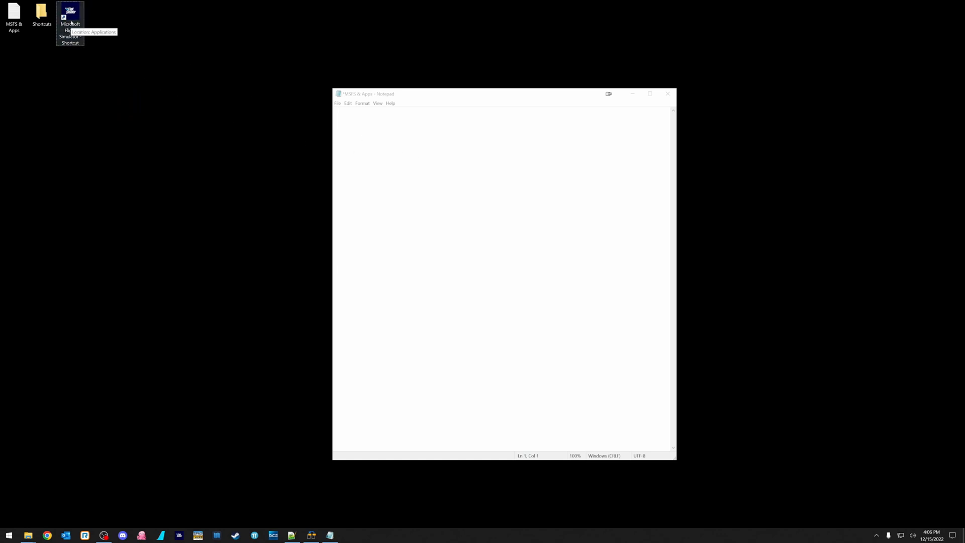
{"action": "right_click", "coordinate": [69, 18]}
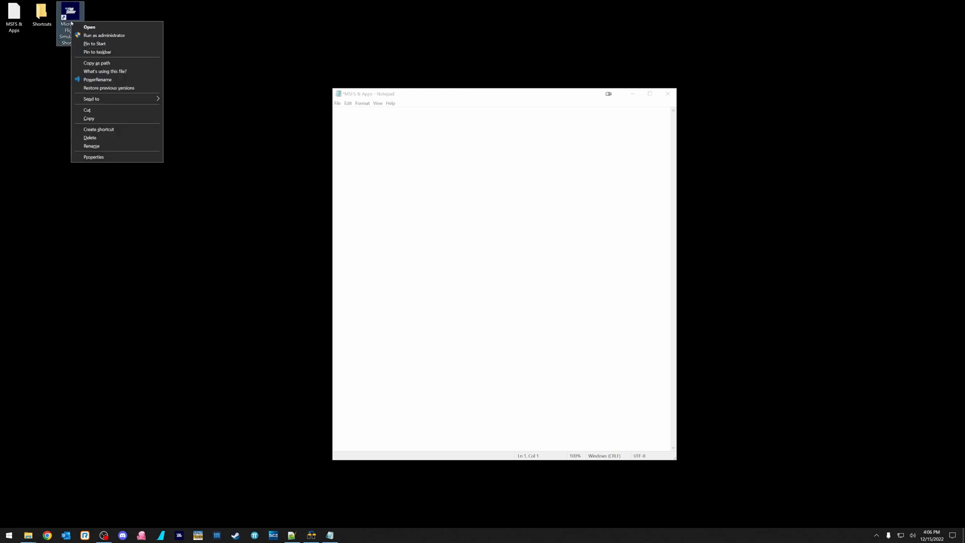
{"action": "mouse_move", "coordinate": [97, 63]}
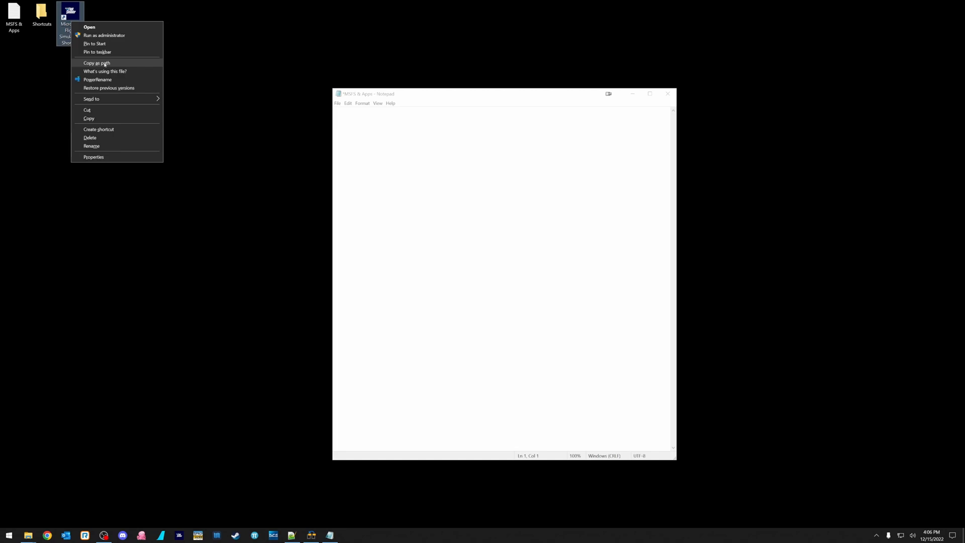
{"action": "mouse_move", "coordinate": [116, 64]}
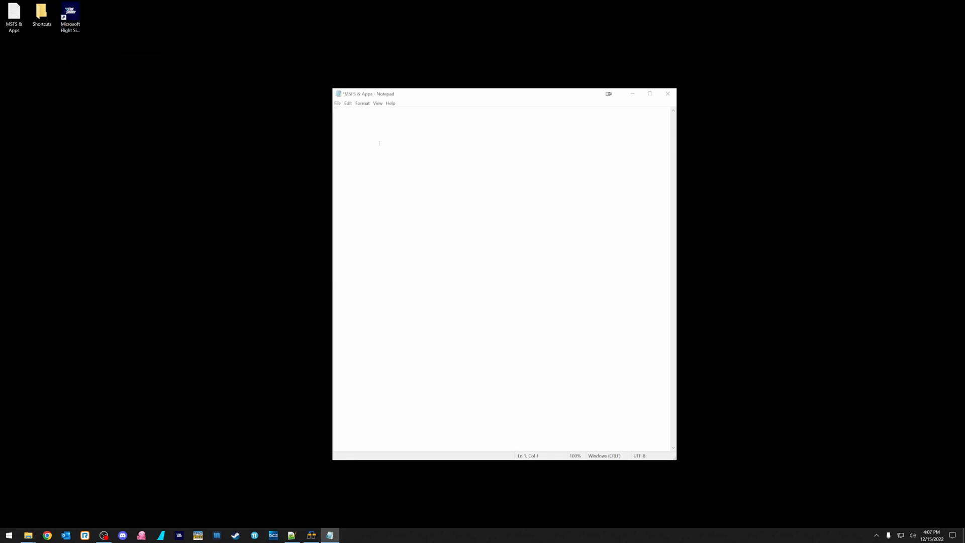
{"action": "type", "text": "@ech"}
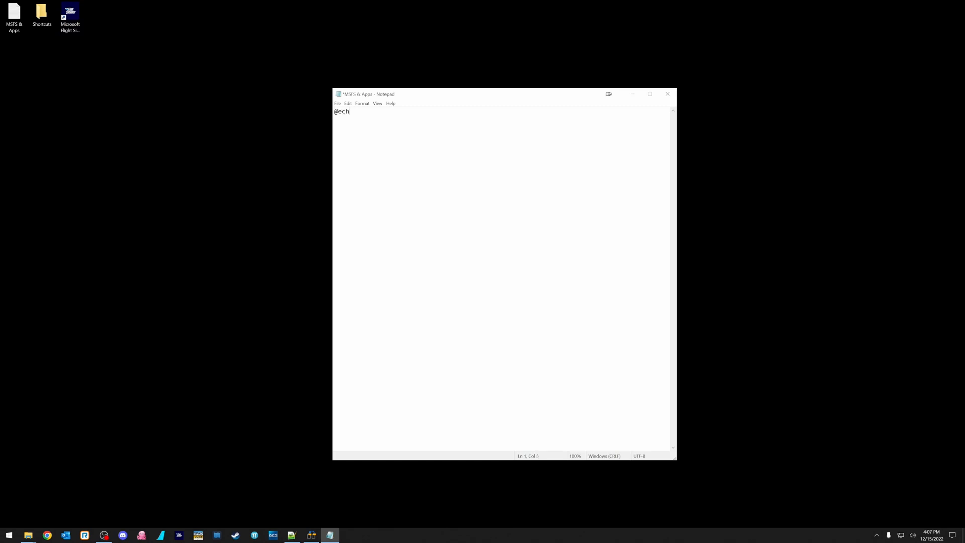
{"action": "type", "text": "o off"}
{"action": "type", "text": "start"}
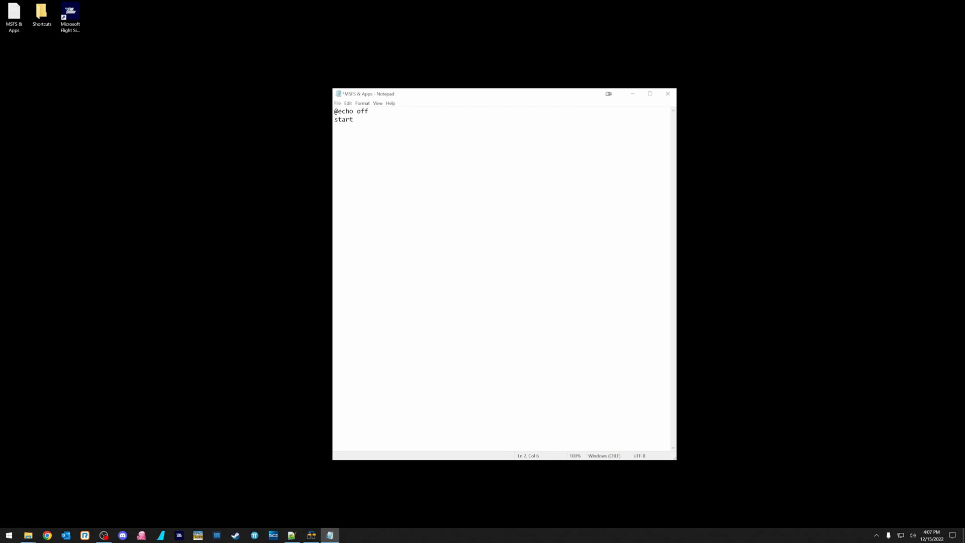
{"action": "type", "text": "\"\""}
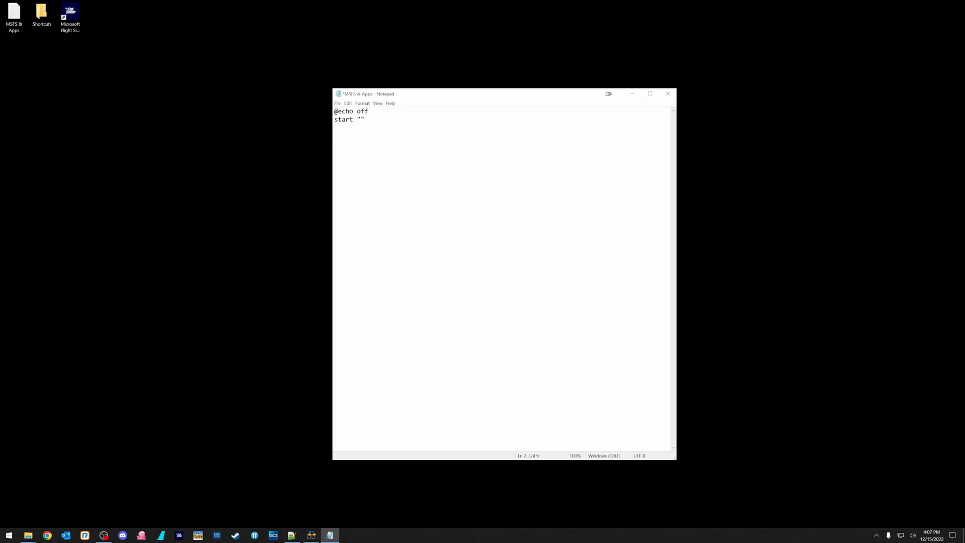
{"action": "right_click", "coordinate": [369, 126]}
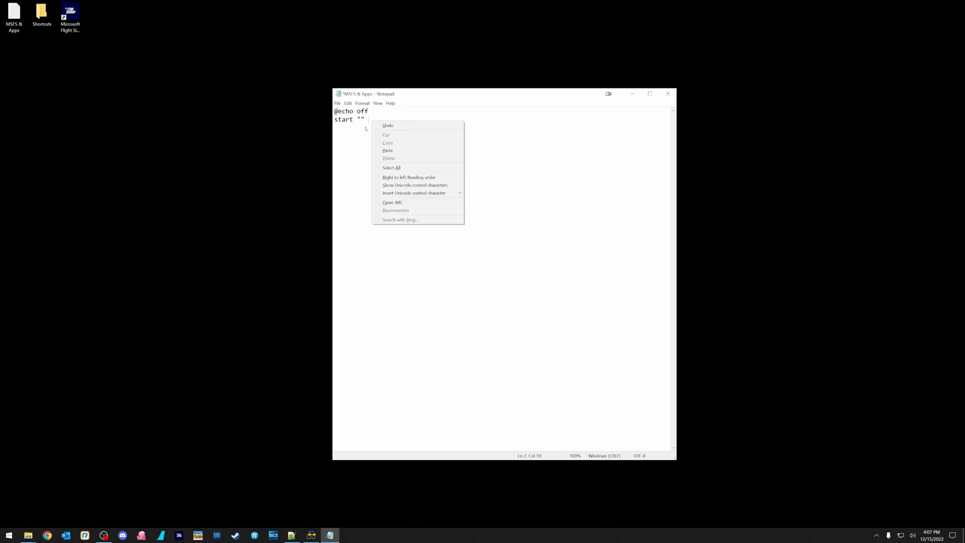
{"action": "mouse_move", "coordinate": [387, 150]}
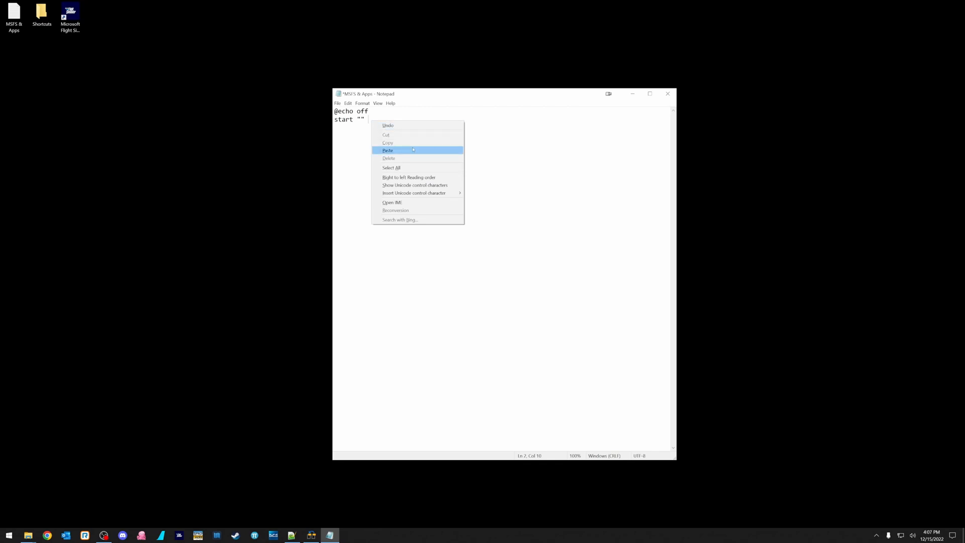
{"action": "left_click", "coordinate": [388, 150]}
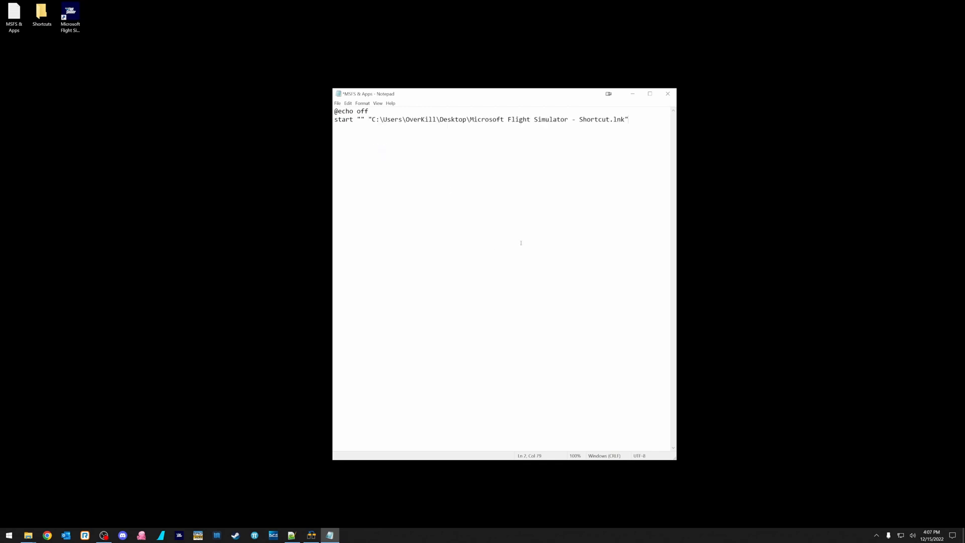
{"action": "key", "text": "Enter"}
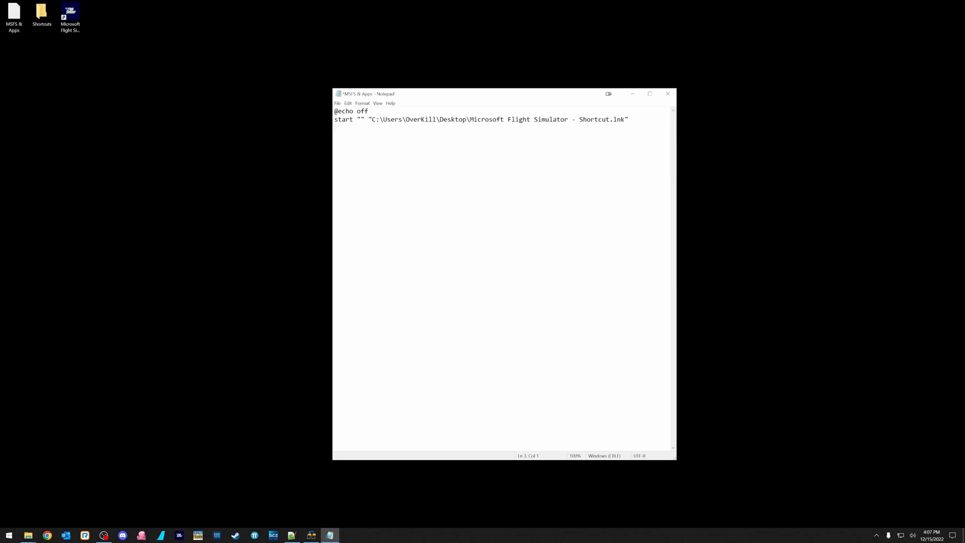
{"action": "mouse_move", "coordinate": [159, 388]}
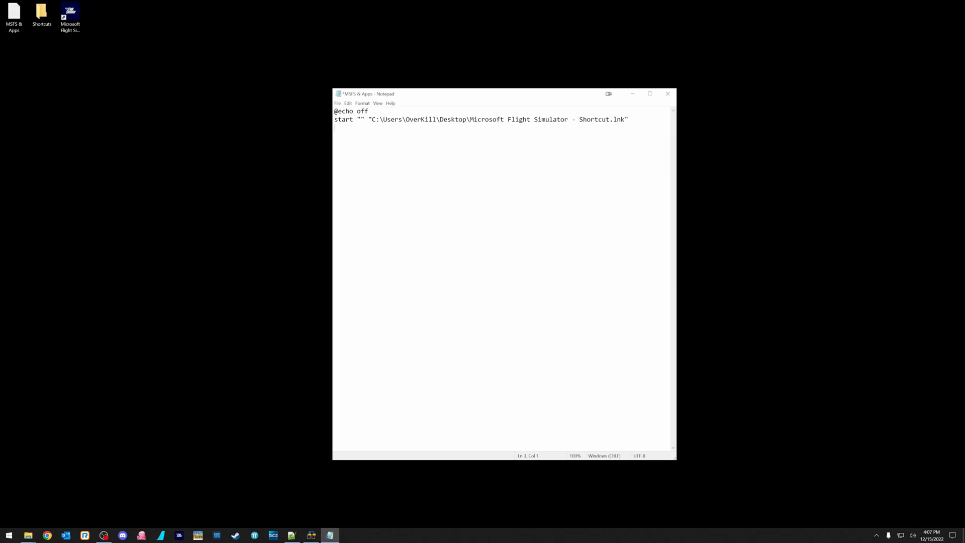
Step: Browse File Explorer to the C:\Program Files (x86)\opentrack folder
{"action": "left_click", "coordinate": [27, 534]}
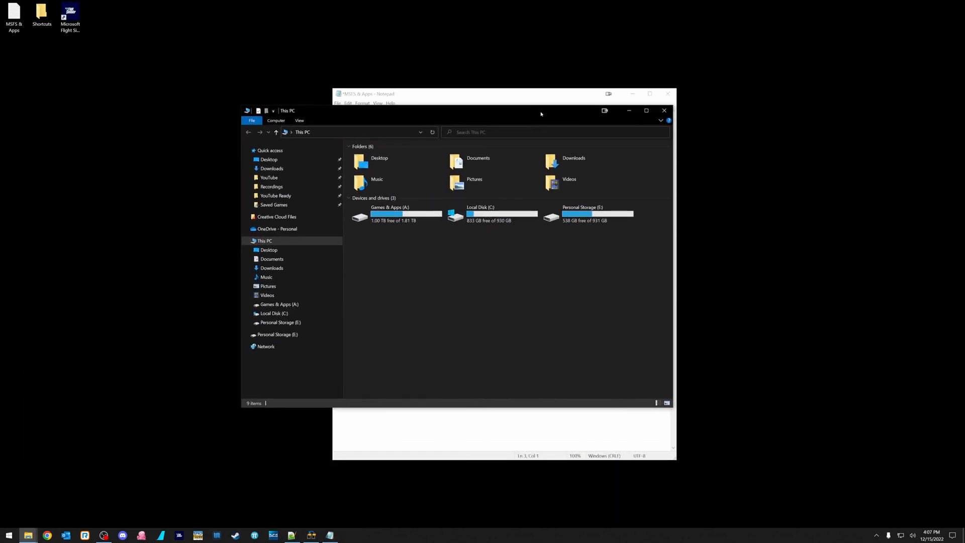
{"action": "left_click", "coordinate": [267, 295]}
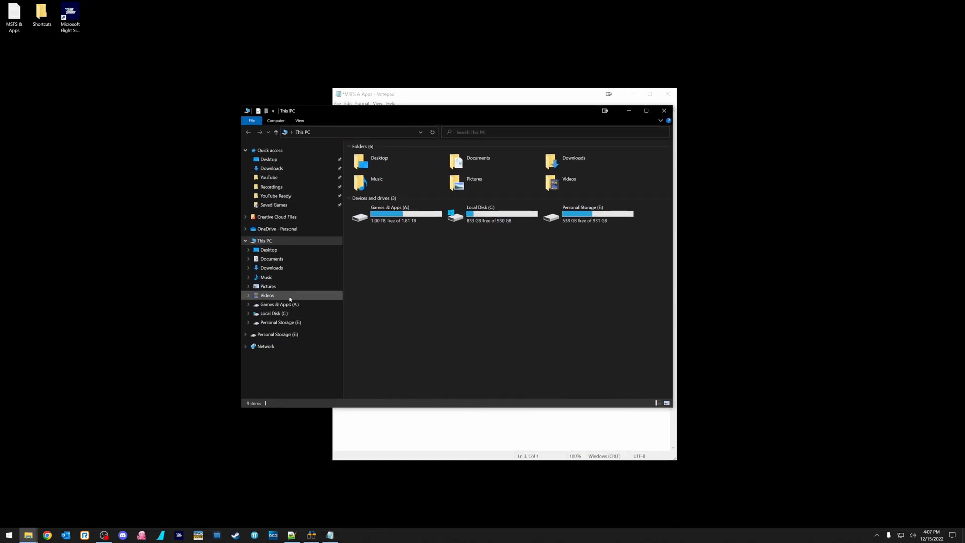
{"action": "left_click", "coordinate": [279, 304]}
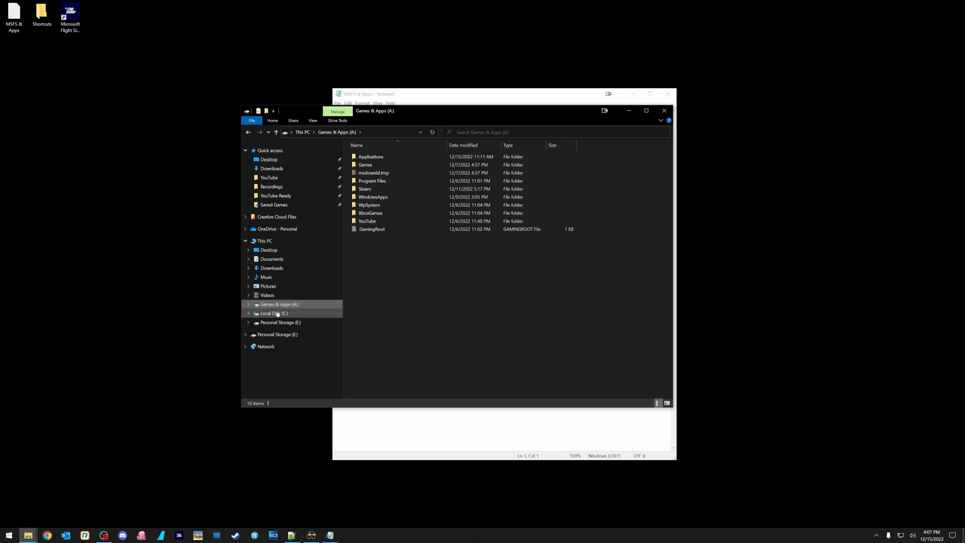
{"action": "left_click", "coordinate": [274, 313]}
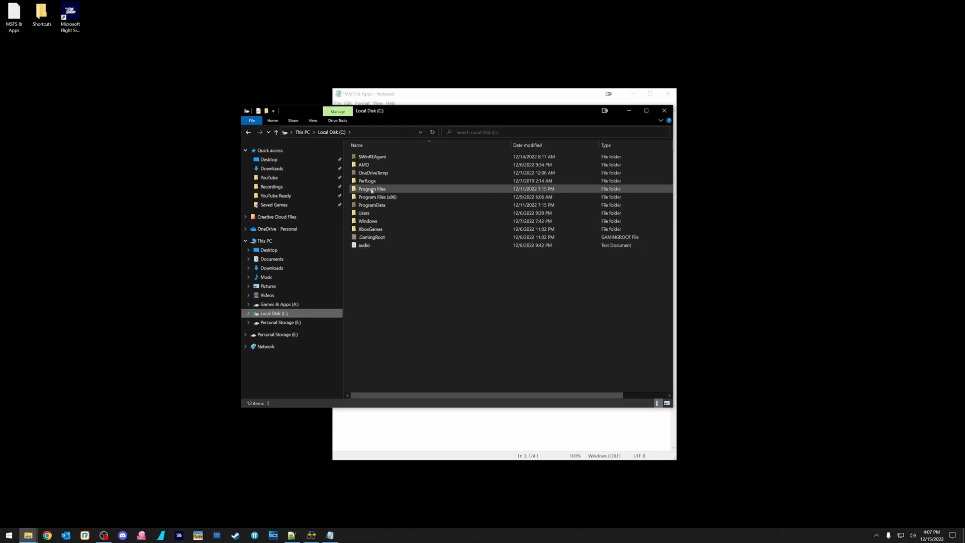
{"action": "double_click", "coordinate": [378, 196]}
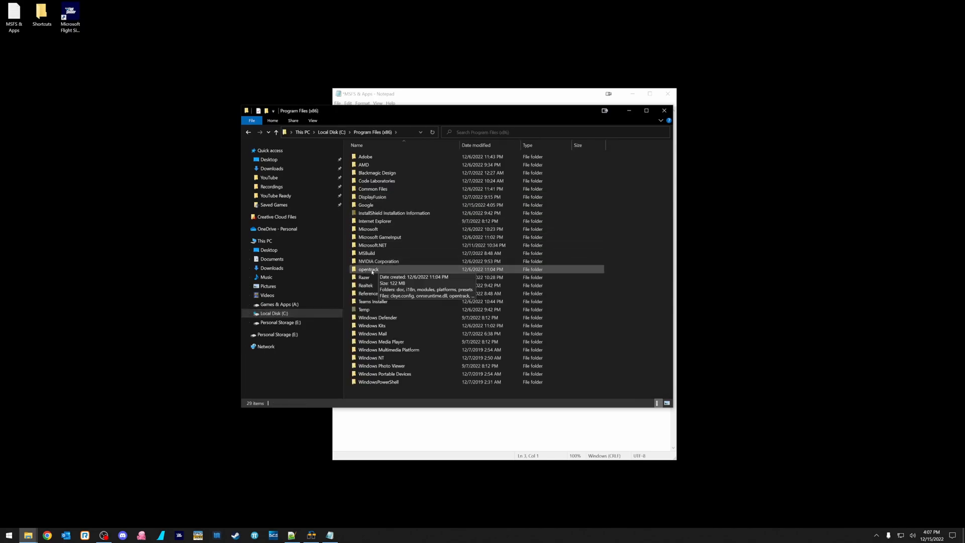
{"action": "double_click", "coordinate": [369, 269]}
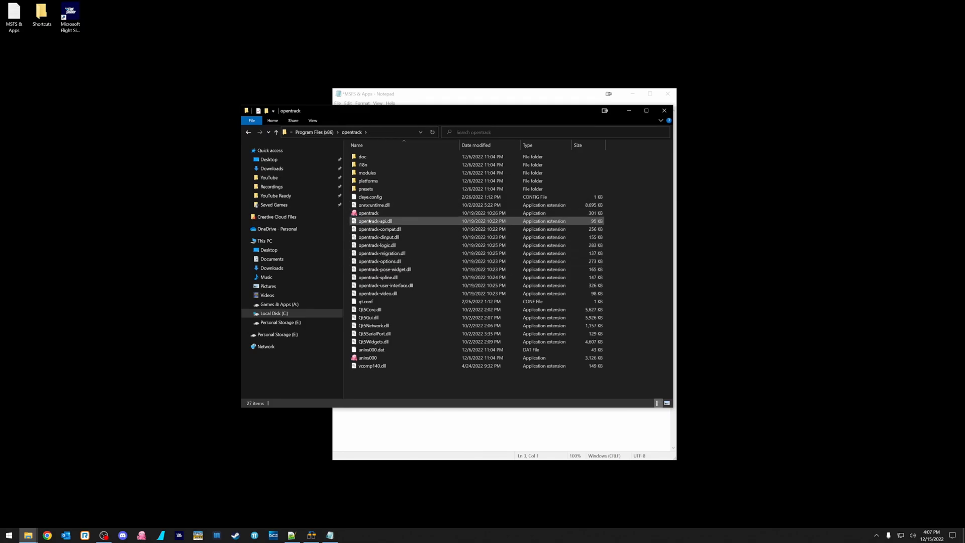
Step: Create an opentrack shortcut in the Shortcuts folder and add a 'start ""' line for it
{"action": "left_click", "coordinate": [368, 212]}
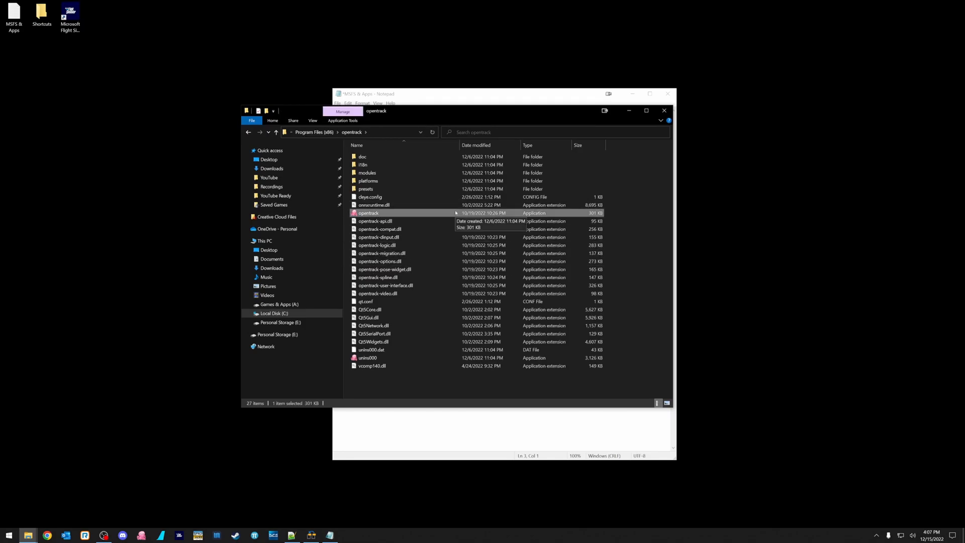
{"action": "right_click", "coordinate": [368, 212]}
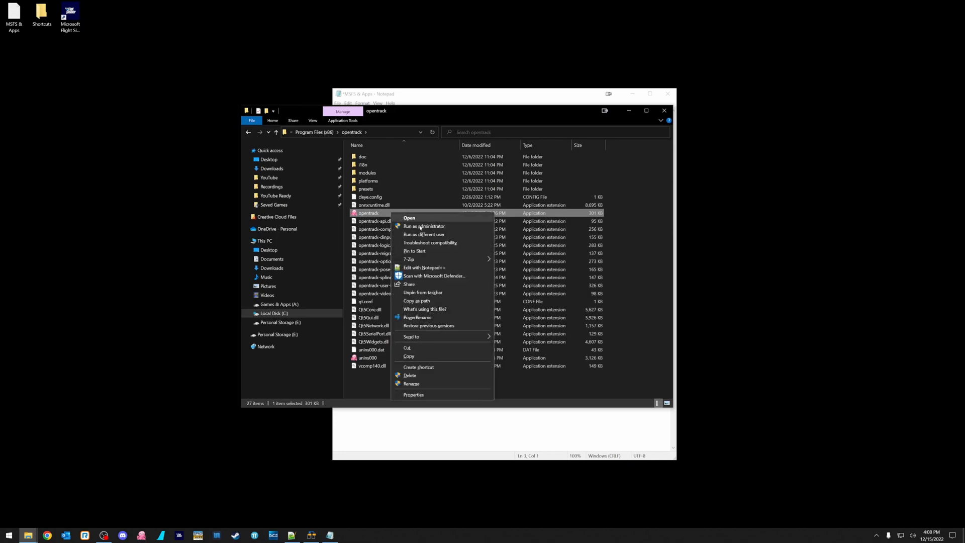
{"action": "mouse_move", "coordinate": [416, 301]}
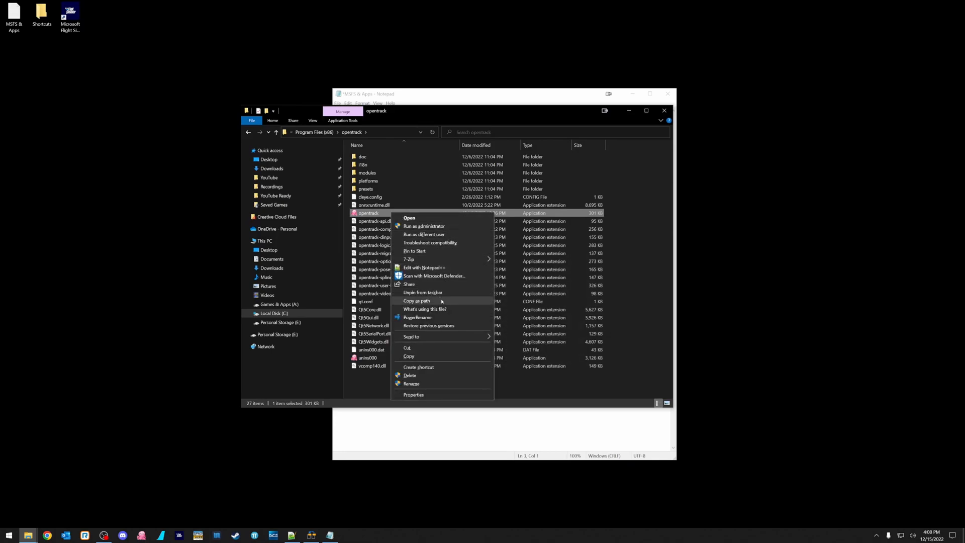
{"action": "left_click", "coordinate": [419, 367]}
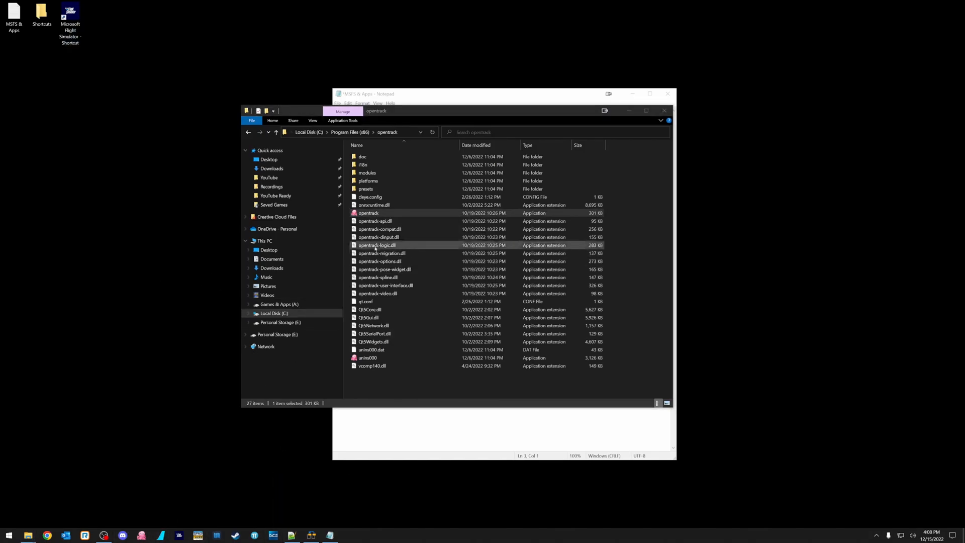
{"action": "right_click", "coordinate": [368, 212]}
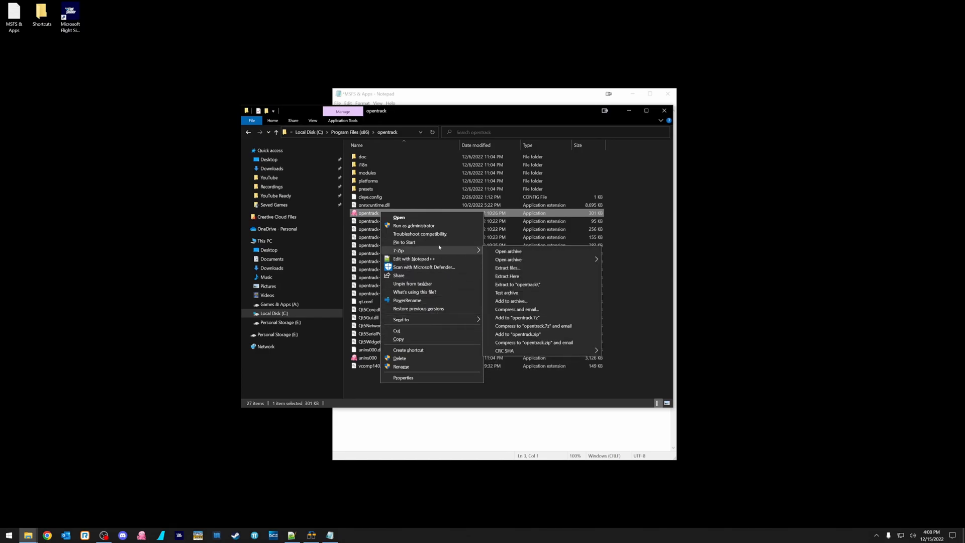
{"action": "left_click", "coordinate": [408, 350]}
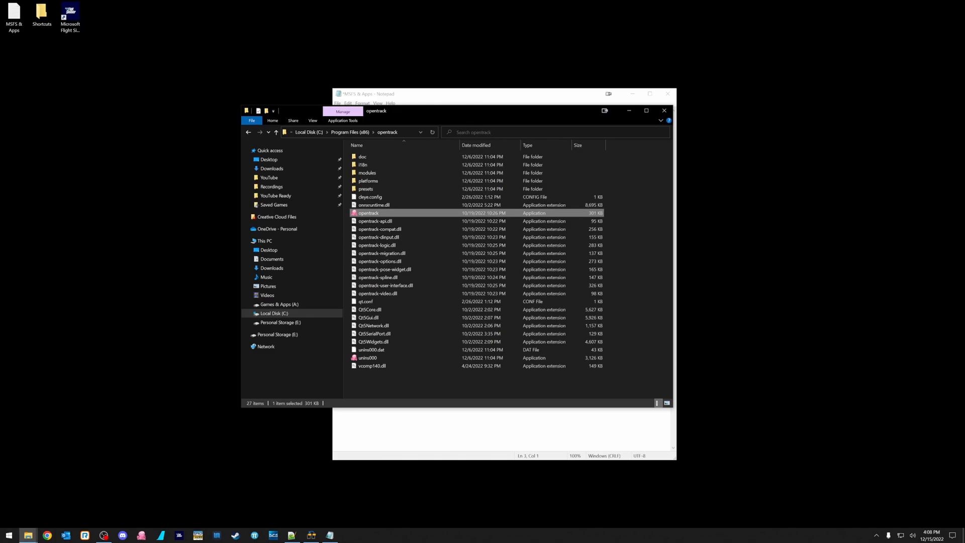
{"action": "left_click_drag", "start_coordinate": [368, 212], "coordinate": [98, 166]}
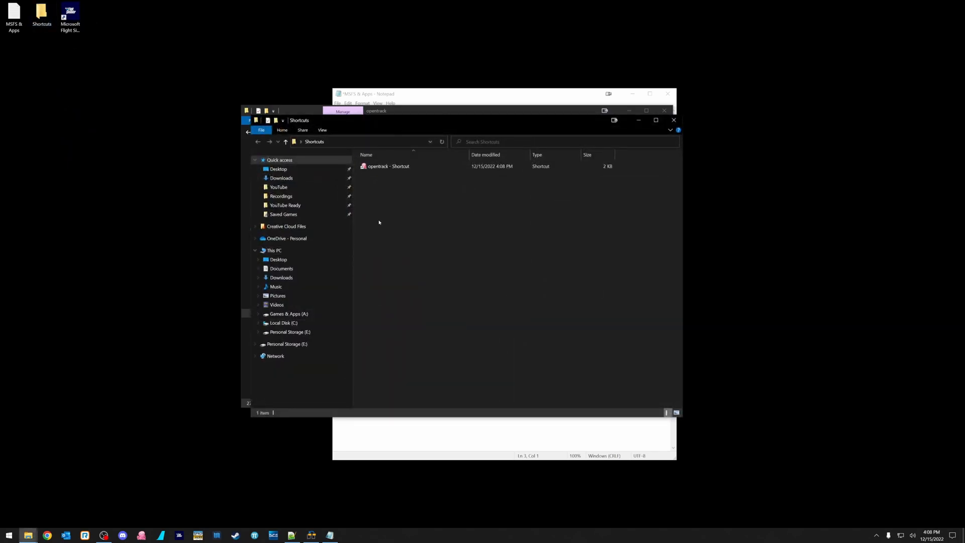
{"action": "mouse_move", "coordinate": [388, 166]}
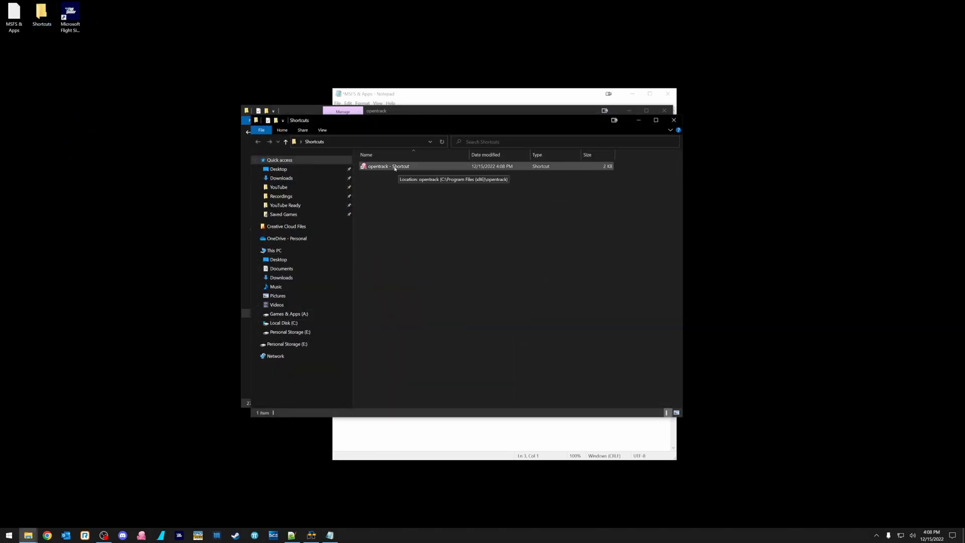
{"action": "right_click", "coordinate": [387, 166]}
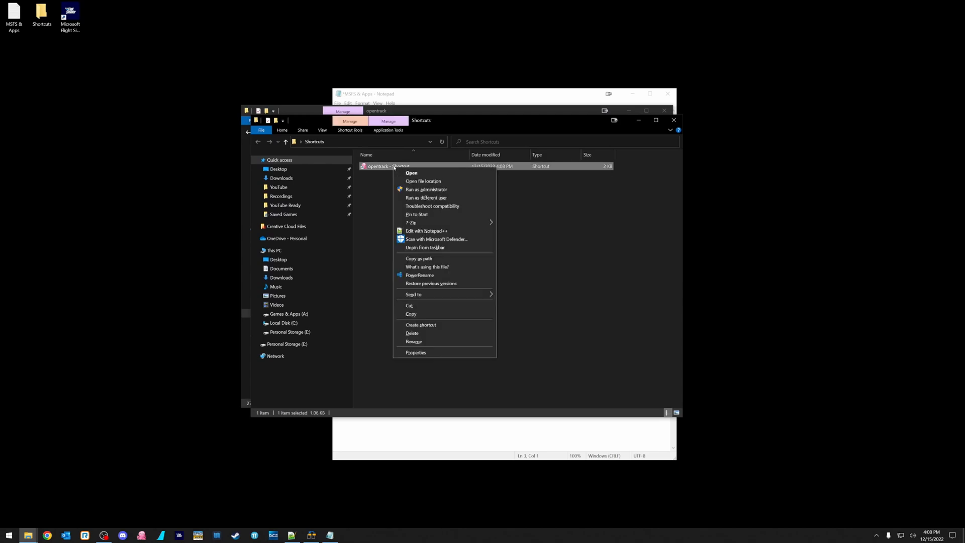
{"action": "mouse_move", "coordinate": [424, 181]}
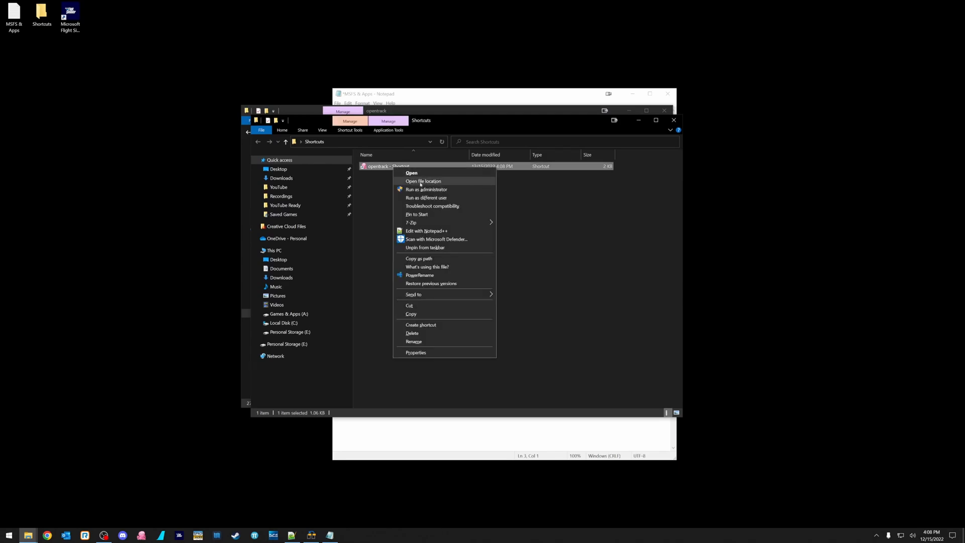
{"action": "mouse_move", "coordinate": [419, 258]}
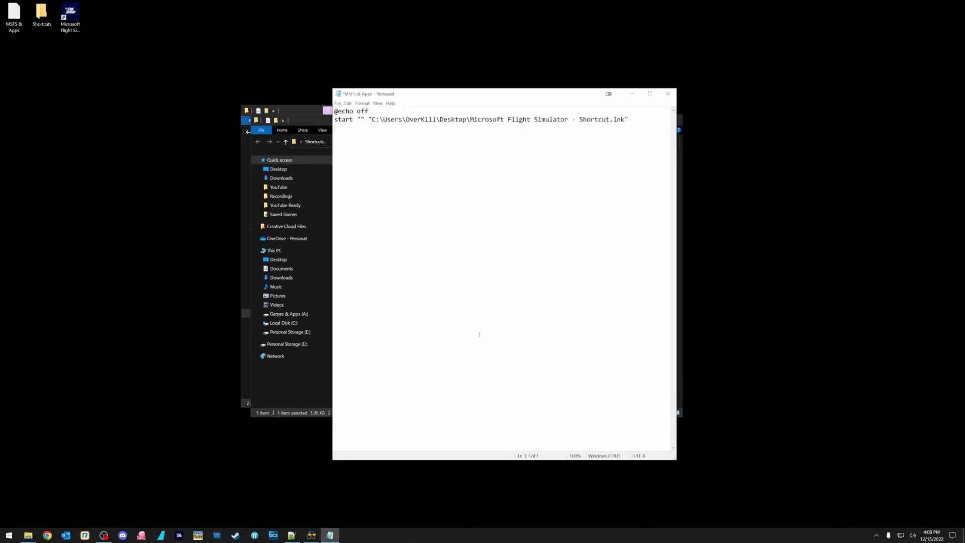
{"action": "mouse_move", "coordinate": [360, 148]}
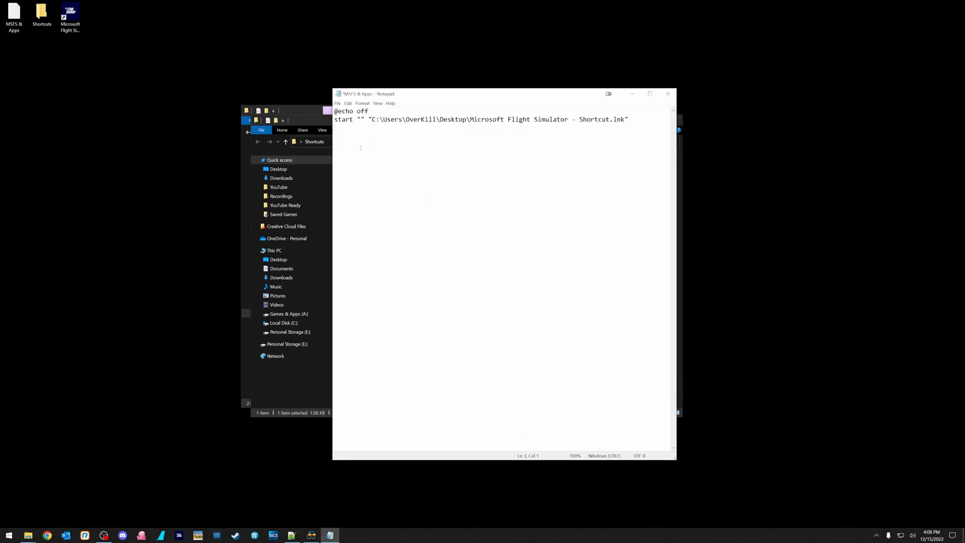
{"action": "type", "text": "start \"\" \"C:\\Users\\OverKill\\Desktop\\Shortcuts\\opentrack - Shortcut.lnk"}
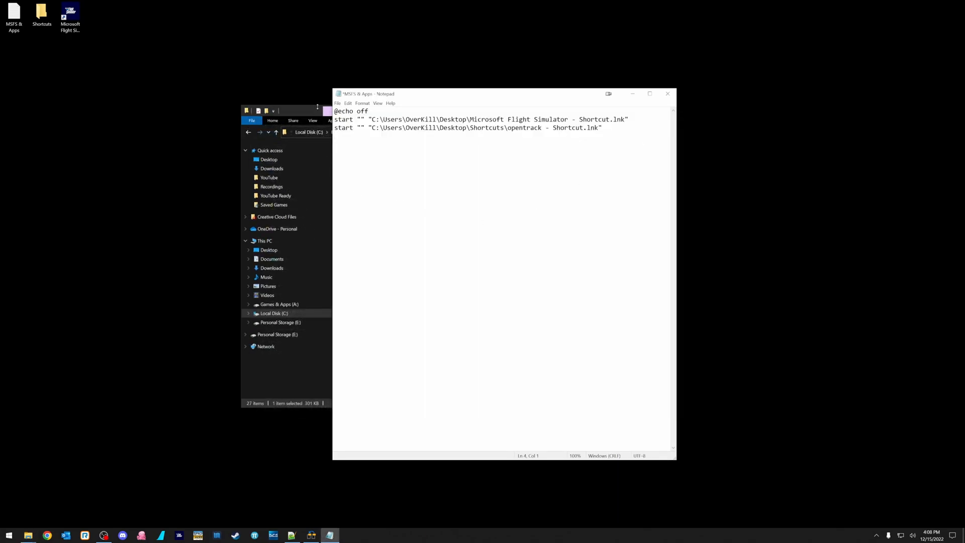
Step: Dismiss the opentrack context menu and open a new File Explorer window at This PC
{"action": "right_click", "coordinate": [367, 213]}
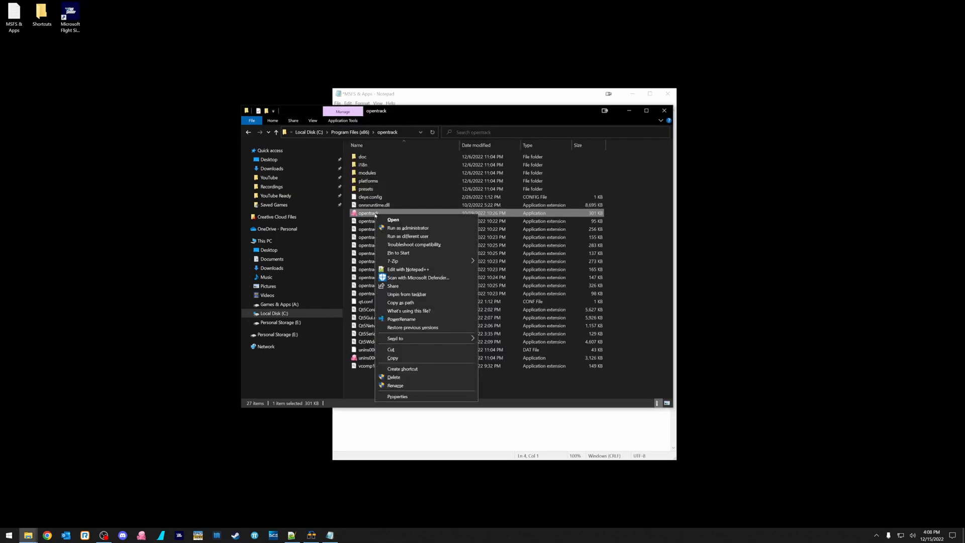
{"action": "mouse_move", "coordinate": [408, 310]}
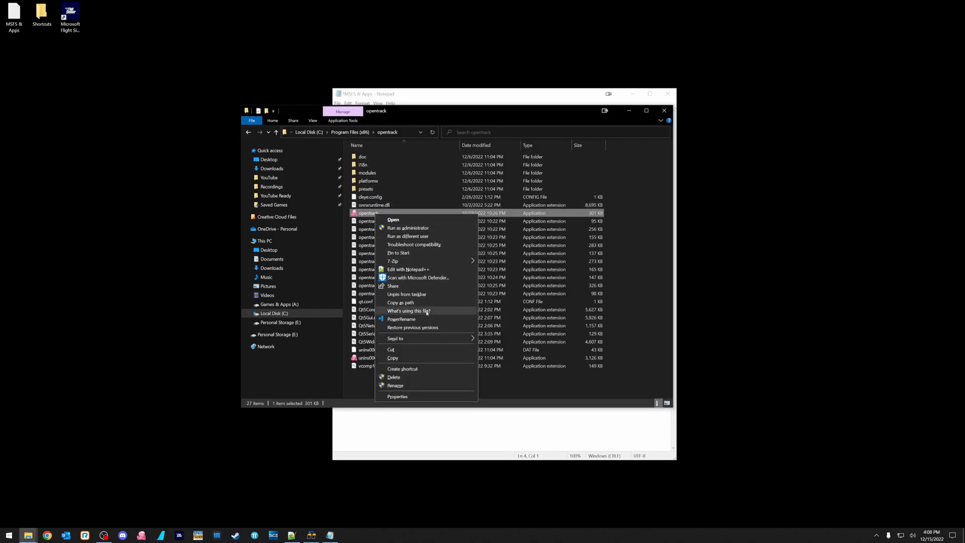
{"action": "mouse_move", "coordinate": [401, 302]}
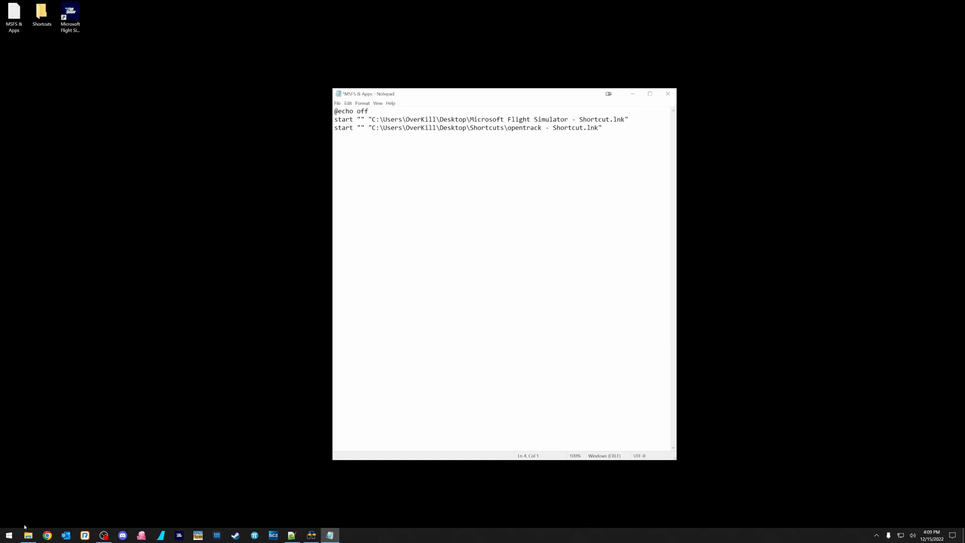
{"action": "left_click", "coordinate": [28, 535]}
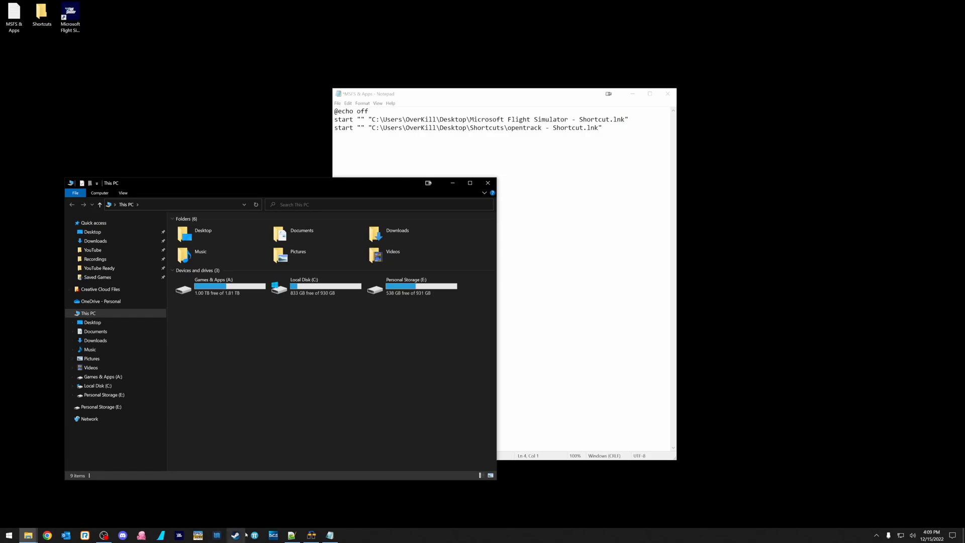
{"action": "mouse_move", "coordinate": [216, 534]}
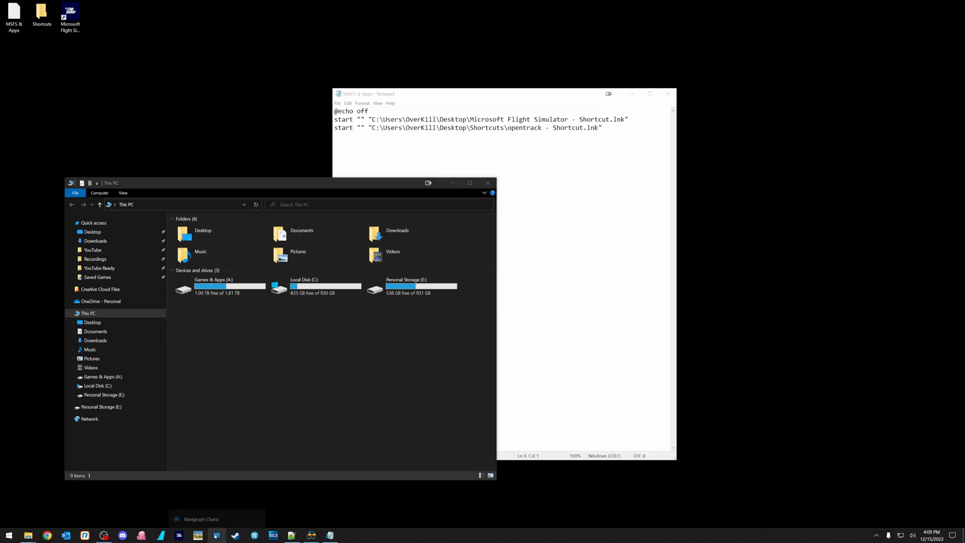
Step: Copy the Navigraph Charts taskbar shortcut path and add a 'start ""' line launching it
{"action": "right_click", "coordinate": [216, 535]}
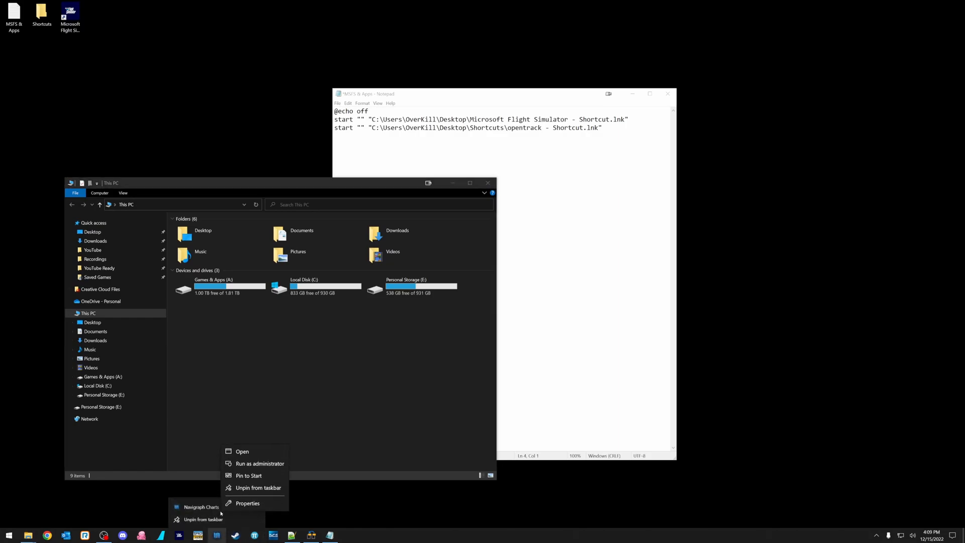
{"action": "mouse_move", "coordinate": [318, 512]}
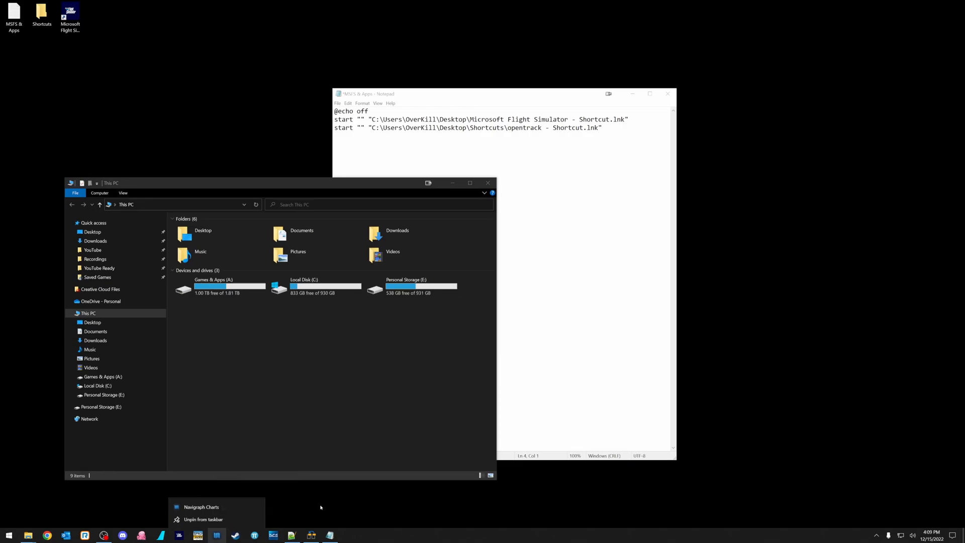
{"action": "right_click", "coordinate": [217, 535]}
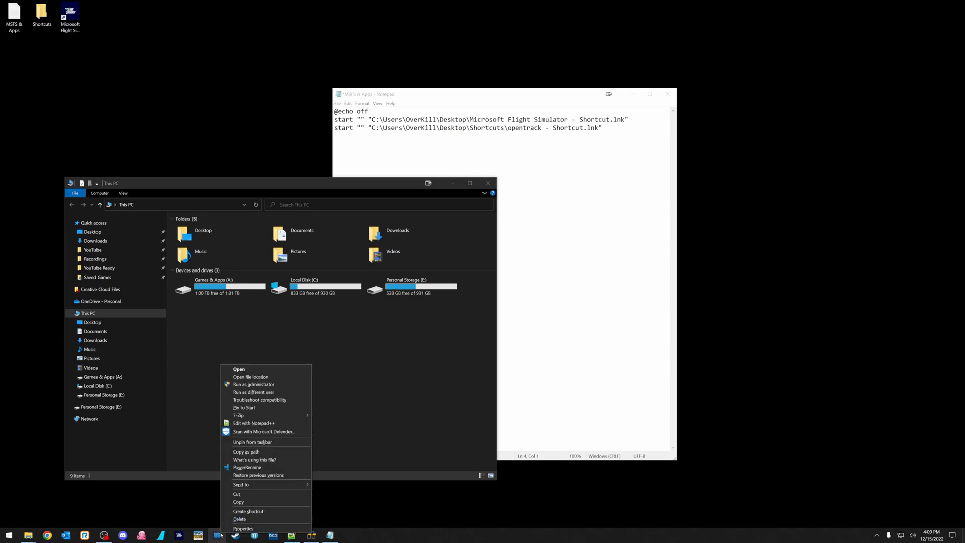
{"action": "mouse_move", "coordinate": [245, 452]}
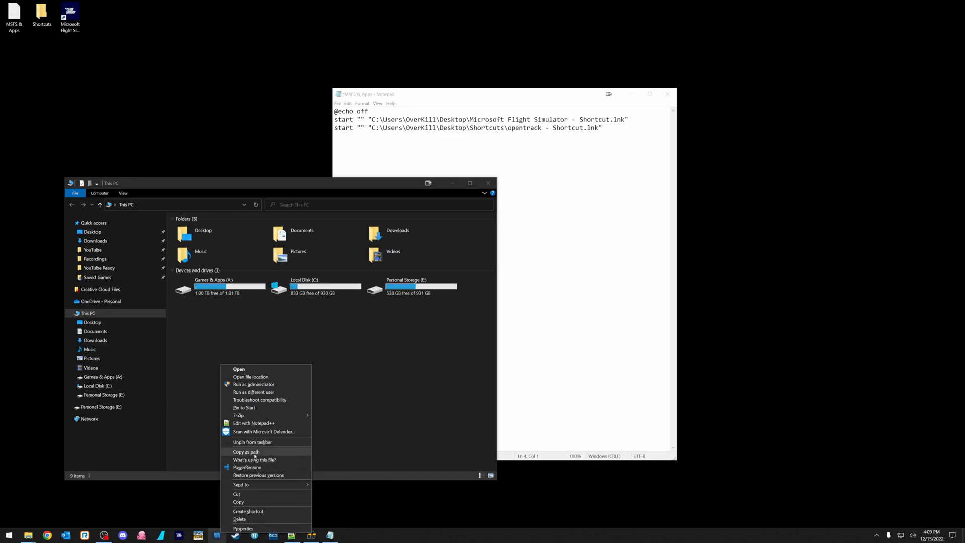
{"action": "left_click", "coordinate": [408, 145]}
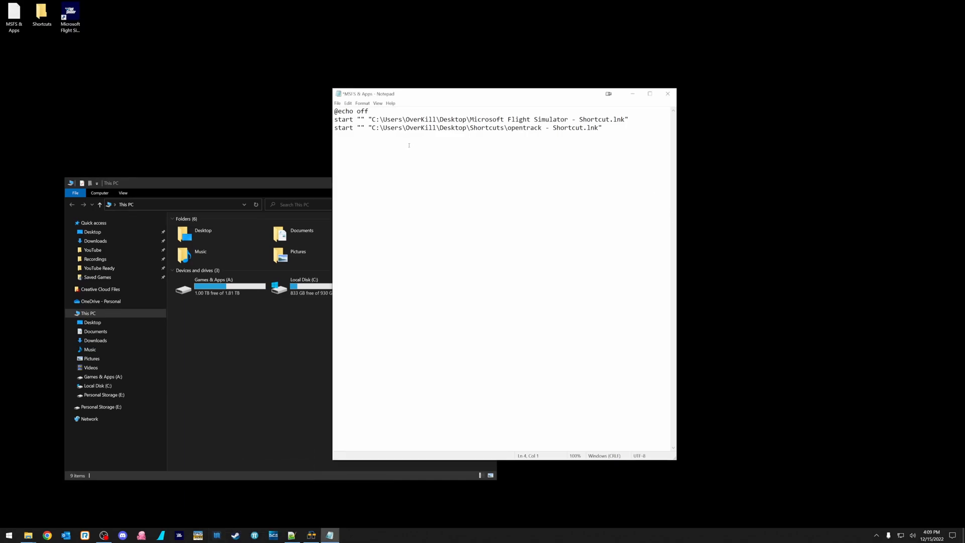
{"action": "type", "text": "start"}
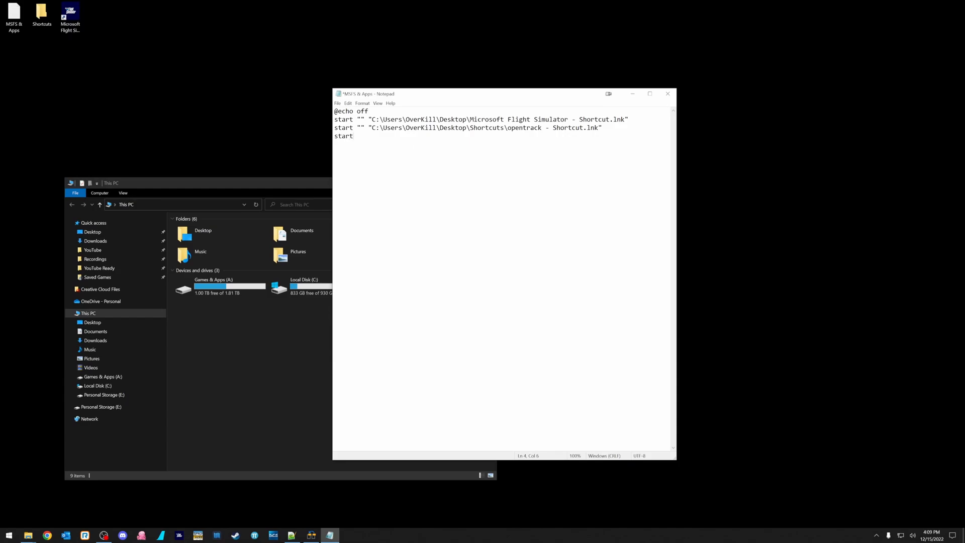
{"action": "type", "text": "\"\""}
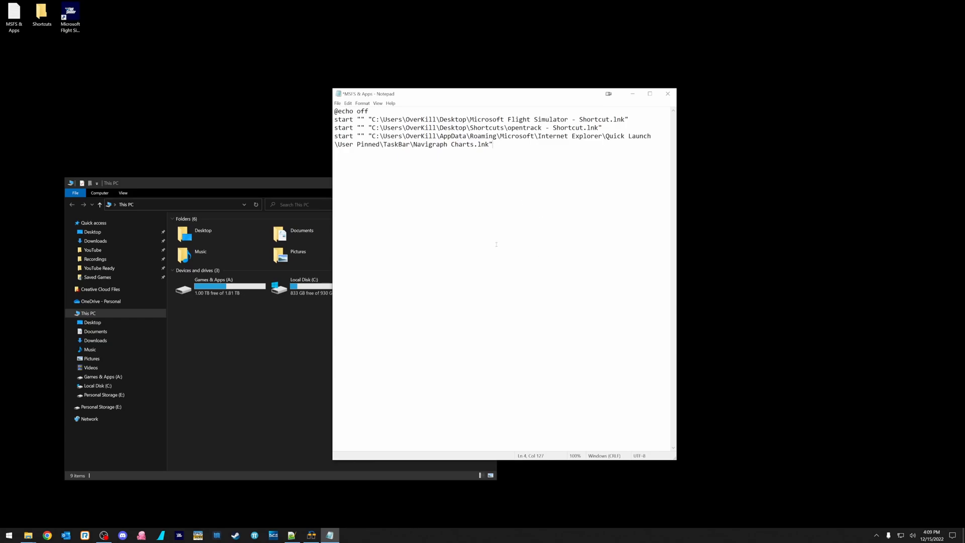
{"action": "mouse_move", "coordinate": [500, 151]}
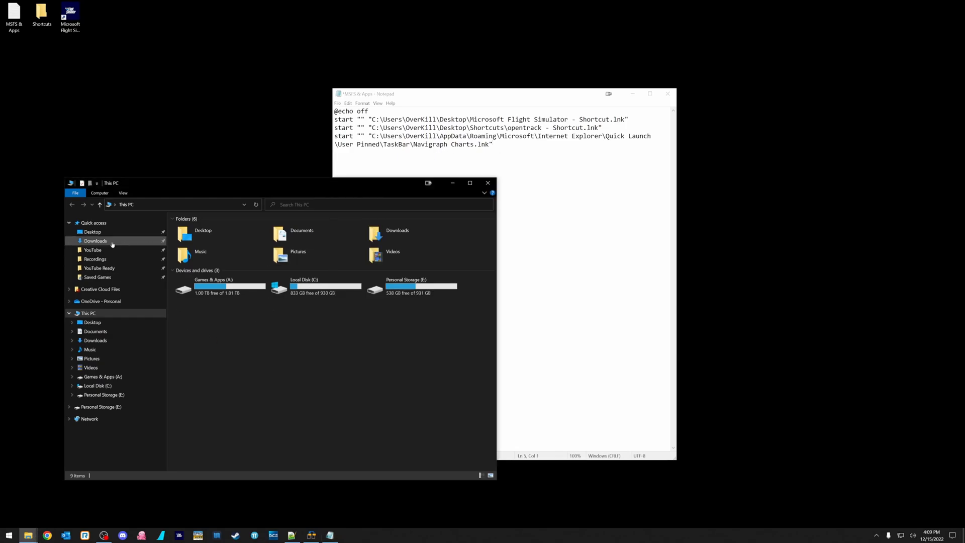
Step: Copy Neofly.exe's path from A:\Applications\Neofly and add 'start "" "A:\Applications\Neofly\Neofly.exe"'
{"action": "left_click", "coordinate": [101, 376]}
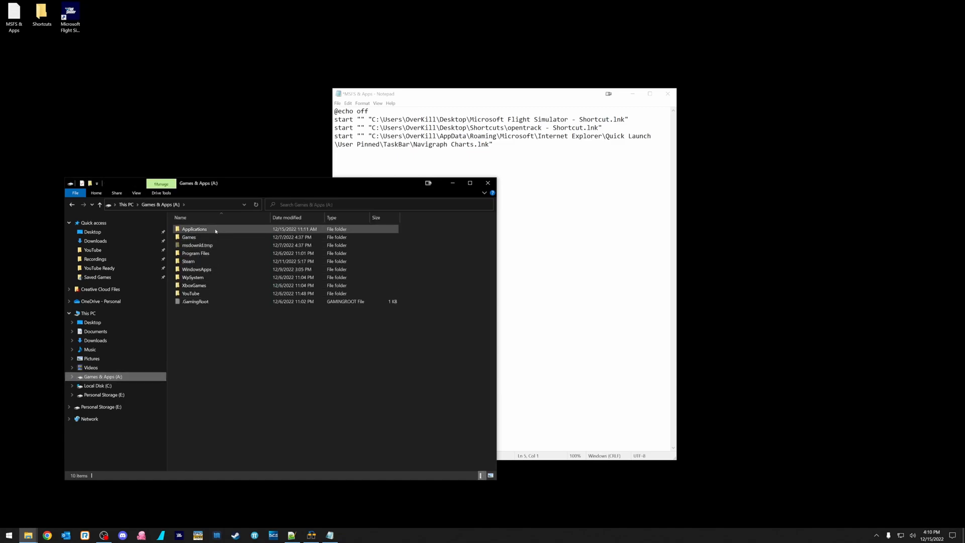
{"action": "double_click", "coordinate": [194, 229]}
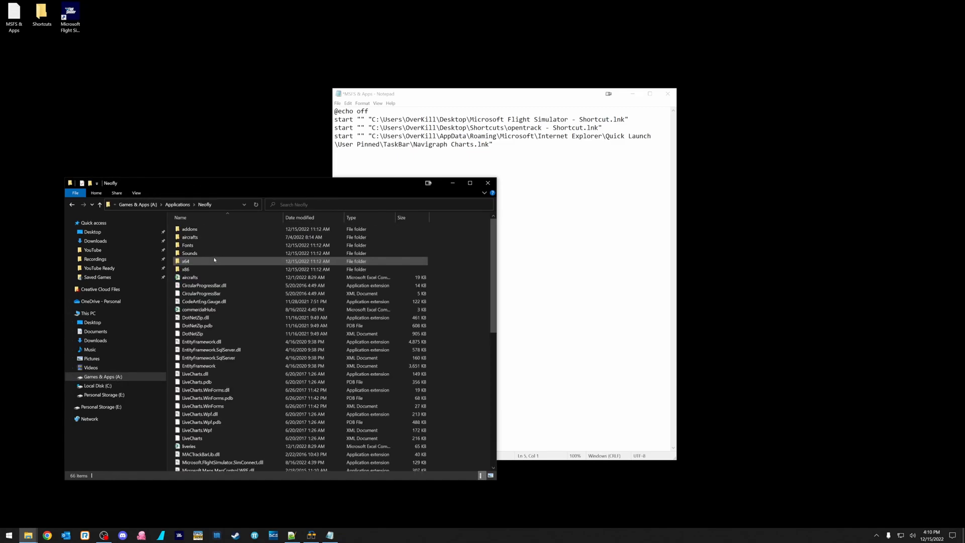
{"action": "scroll", "scroll_direction": "down", "scroll_amount": 3}
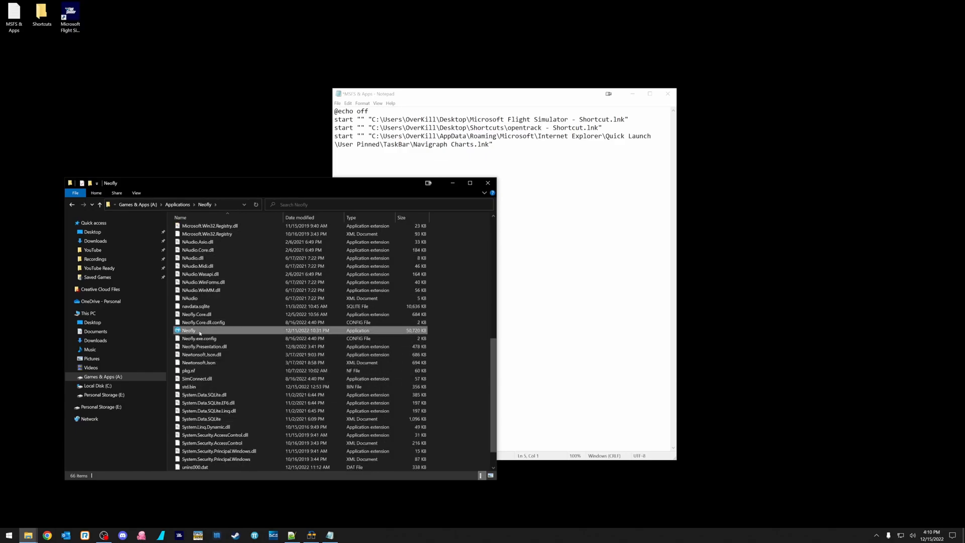
{"action": "right_click", "coordinate": [189, 331]}
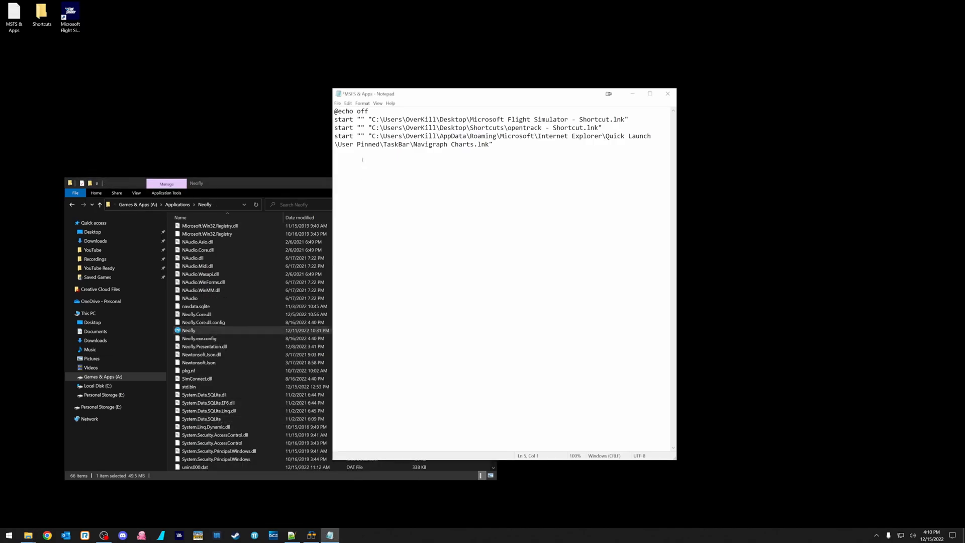
{"action": "type", "text": "start"}
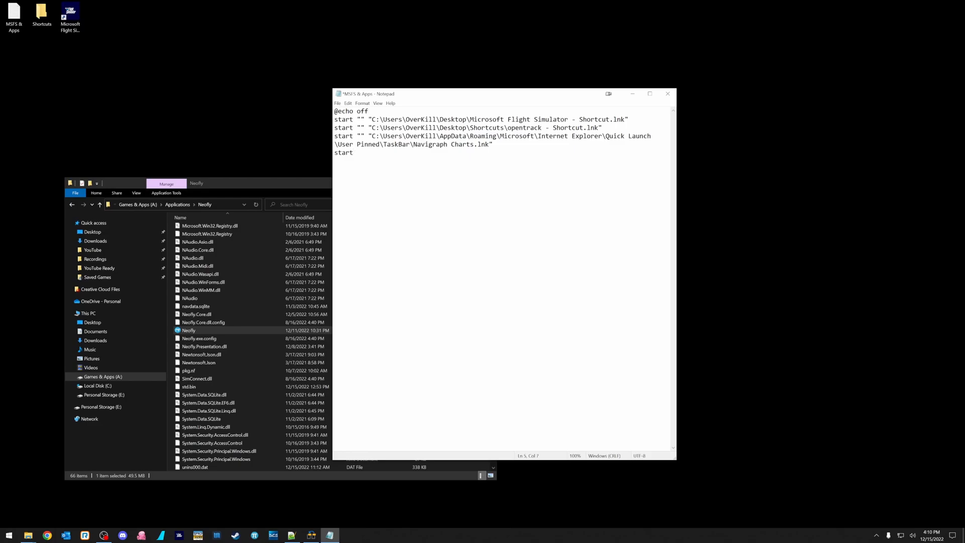
{"action": "type", "text": "\"\" \"A:\\Applications\\Neofly\\Neofly.exe\""}
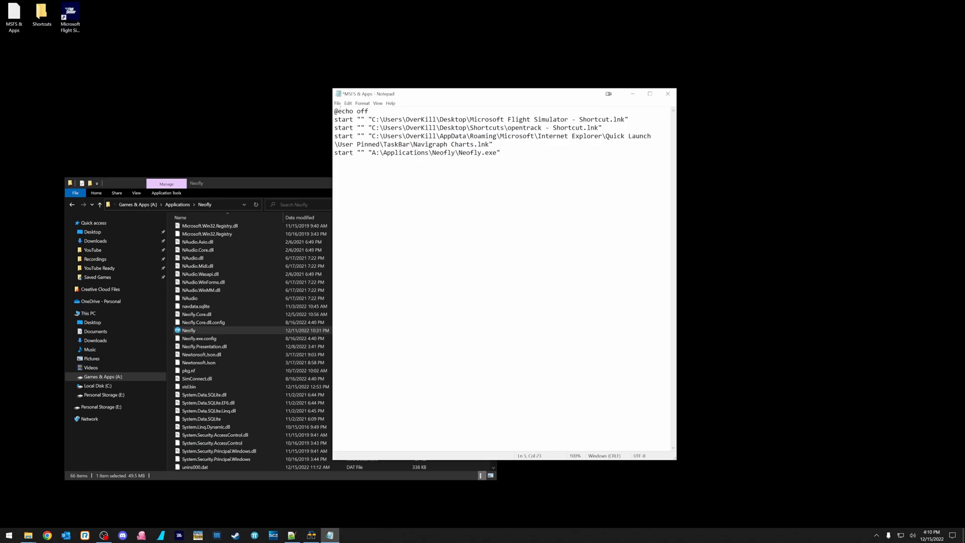
Step: Save, then Save As 'MSFS & Apps.bat' with All Files type, replacing the Desktop file
{"action": "left_click", "coordinate": [337, 102]}
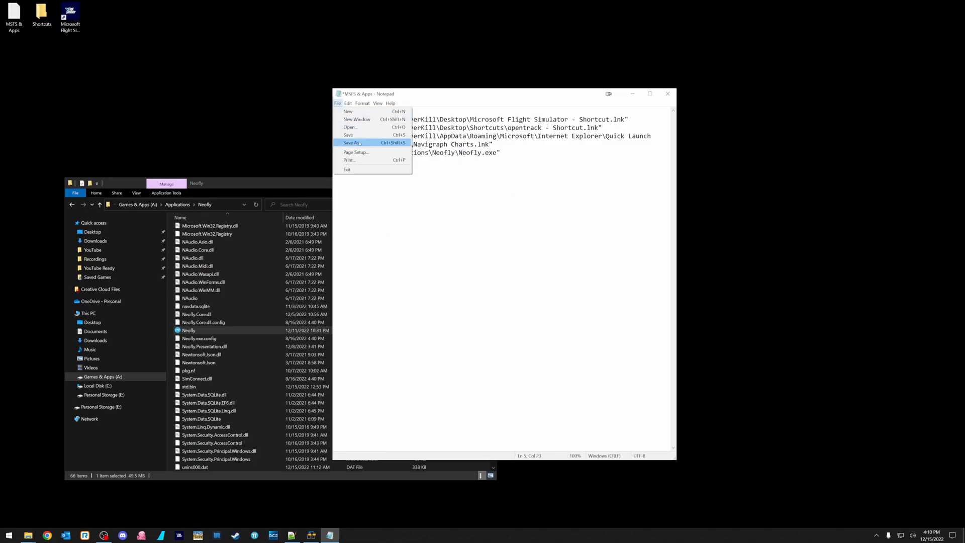
{"action": "mouse_move", "coordinate": [74, 84]}
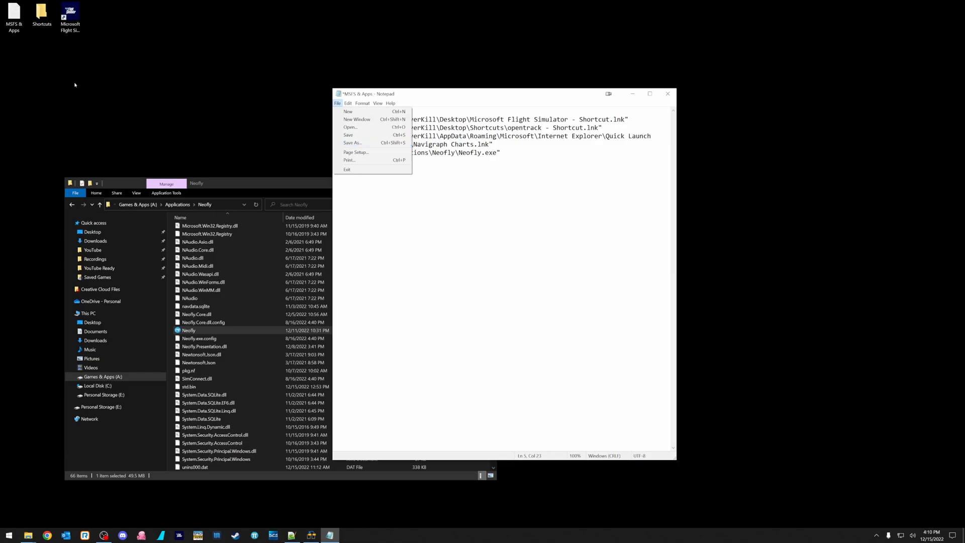
{"action": "mouse_move", "coordinate": [352, 143]}
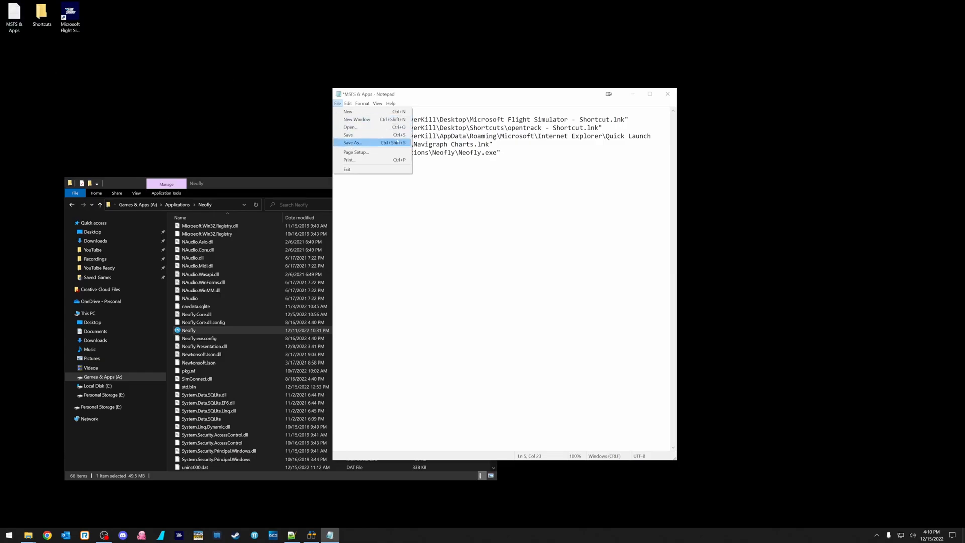
{"action": "left_click", "coordinate": [348, 135]}
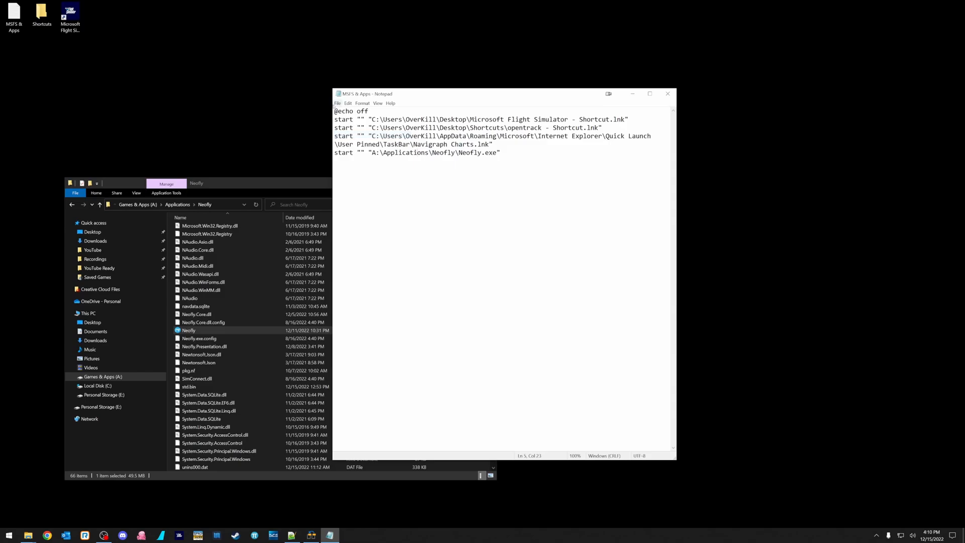
{"action": "left_click", "coordinate": [337, 102]}
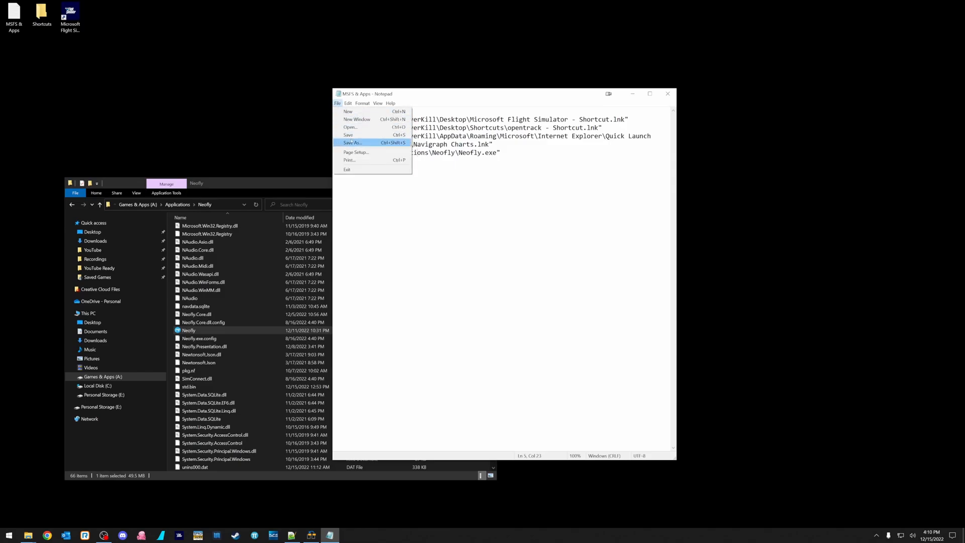
{"action": "left_click", "coordinate": [351, 142]}
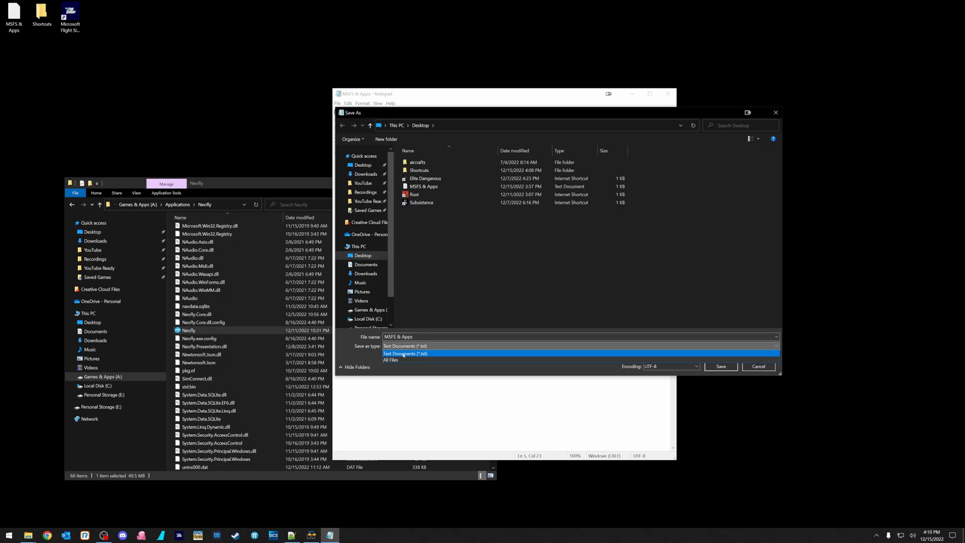
{"action": "left_click", "coordinate": [391, 360]}
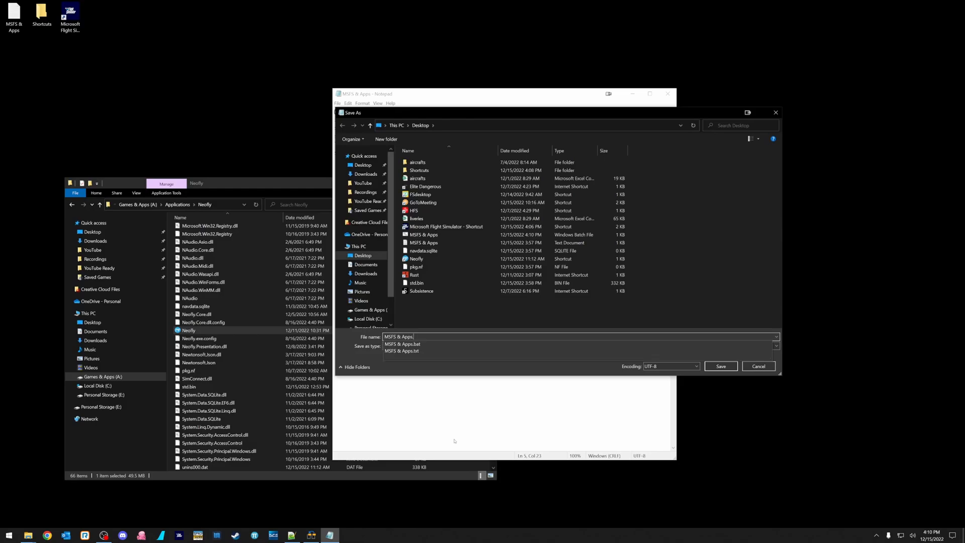
{"action": "left_click", "coordinate": [400, 343]}
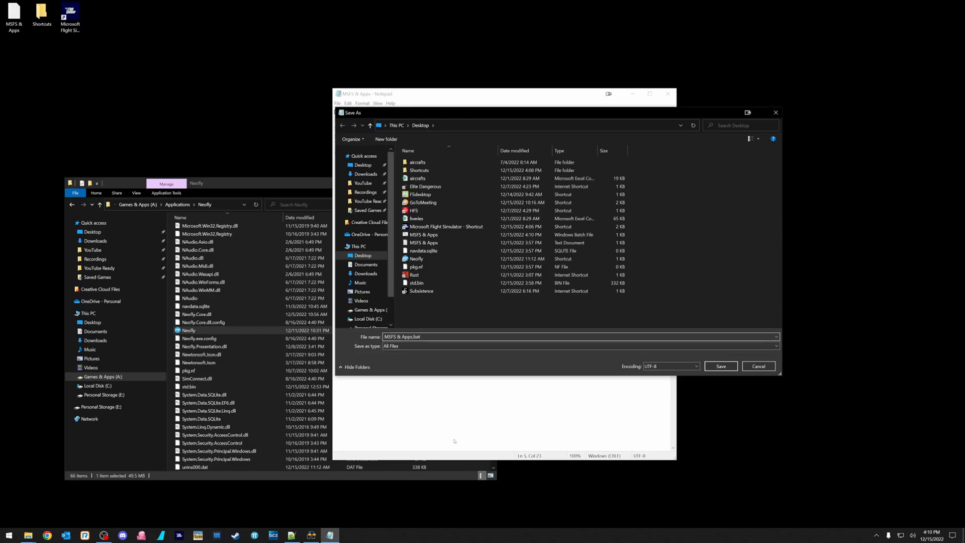
{"action": "left_click", "coordinate": [721, 366]}
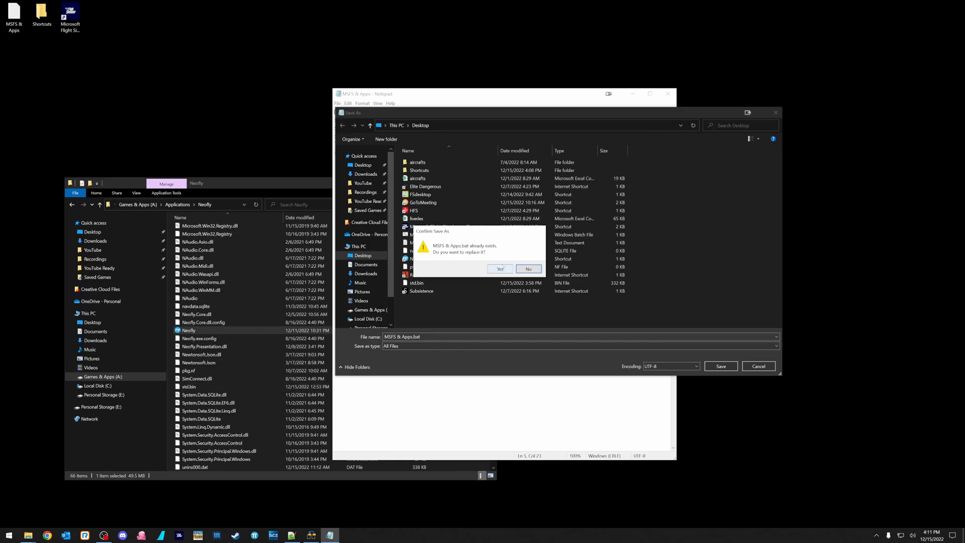
{"action": "left_click", "coordinate": [499, 269]}
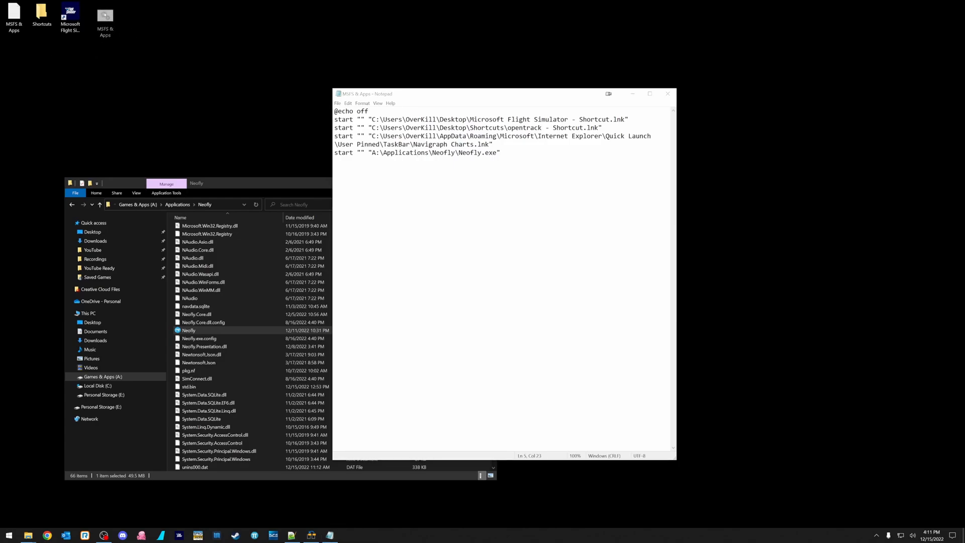
Step: Run MSFS & Apps.bat, close Neofly's pilot window and exit Neofly, then return to Notepad
{"action": "left_click", "coordinate": [104, 13]}
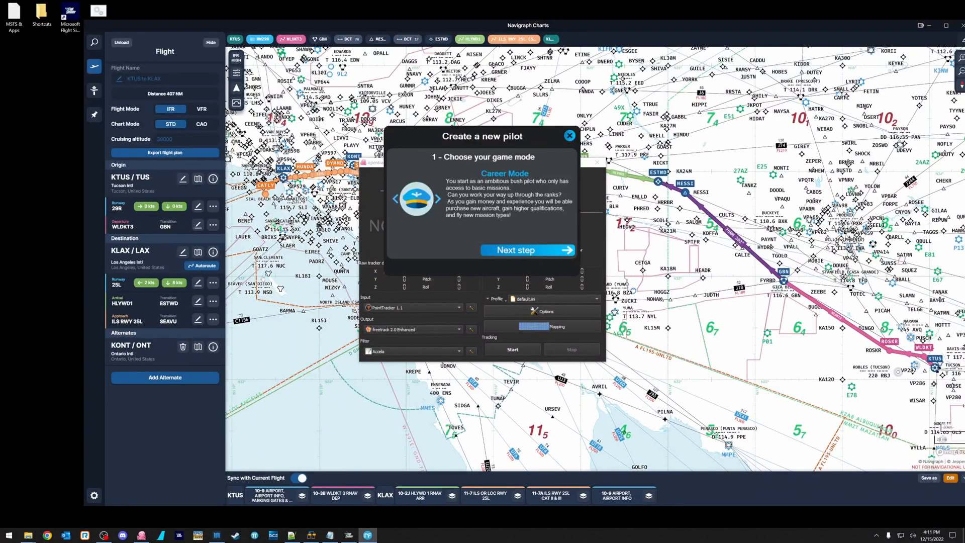
{"action": "mouse_move", "coordinate": [348, 534]}
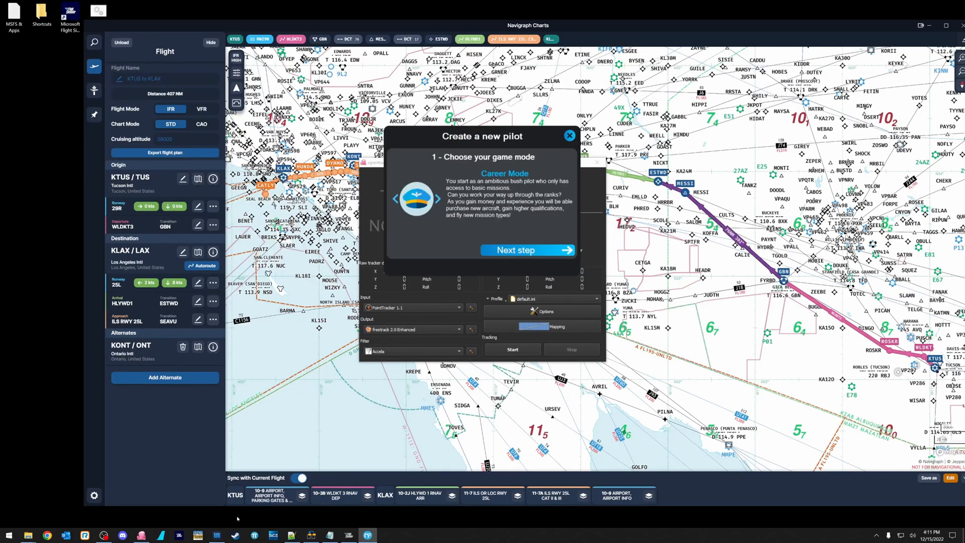
{"action": "mouse_move", "coordinate": [143, 537]}
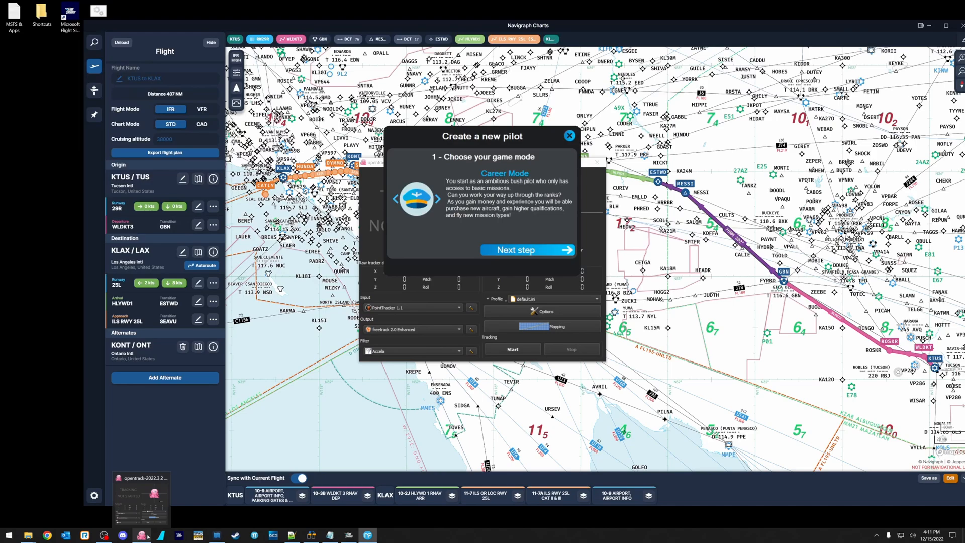
{"action": "mouse_move", "coordinate": [216, 535]}
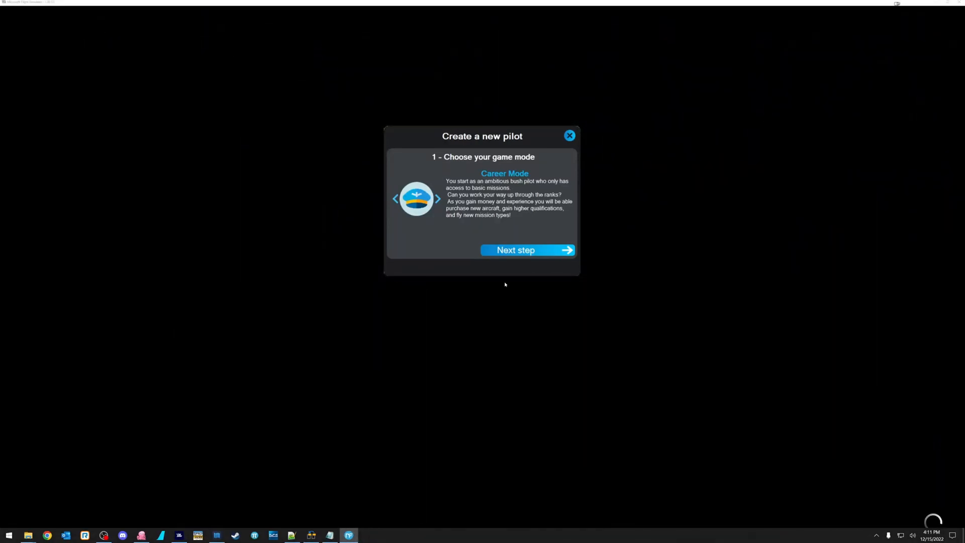
{"action": "mouse_move", "coordinate": [541, 141]}
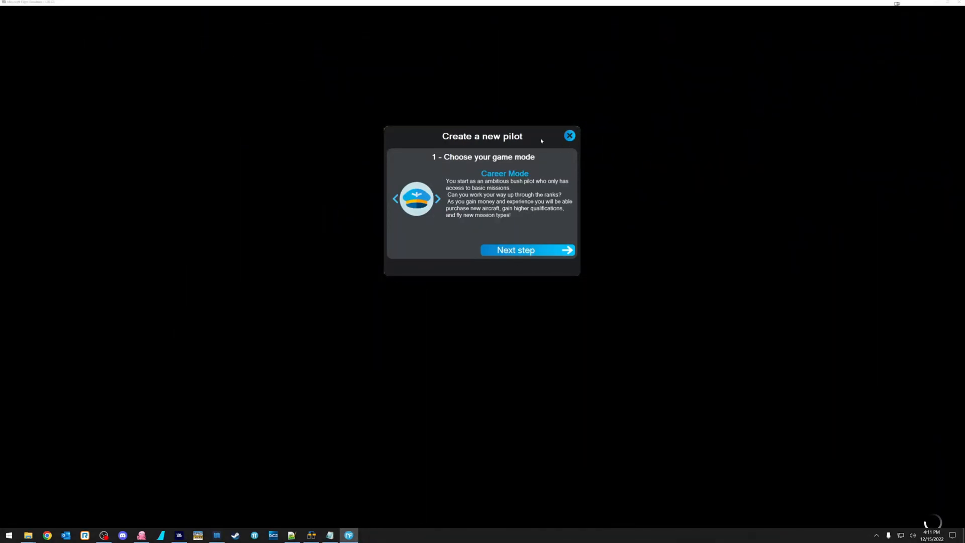
{"action": "left_click", "coordinate": [568, 135]}
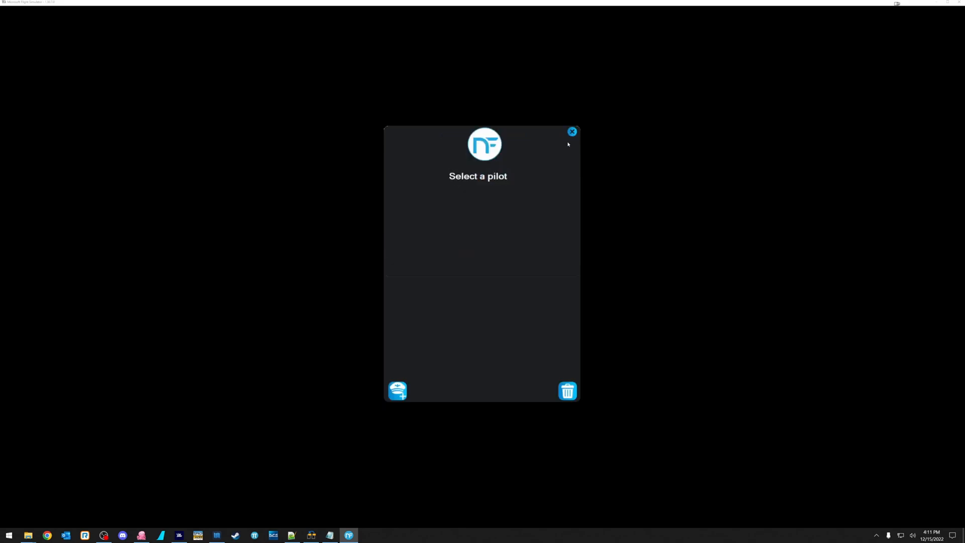
{"action": "left_click", "coordinate": [572, 131]}
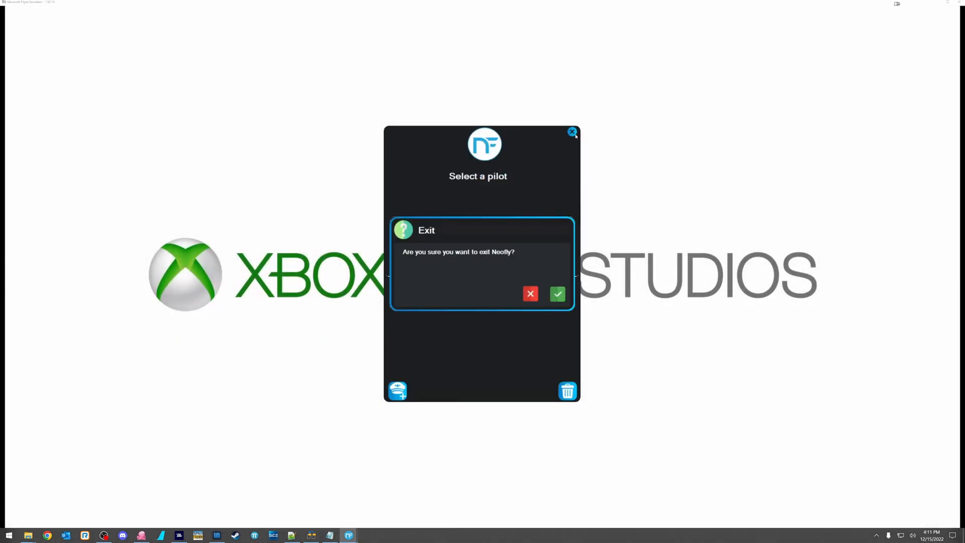
{"action": "left_click", "coordinate": [557, 294]}
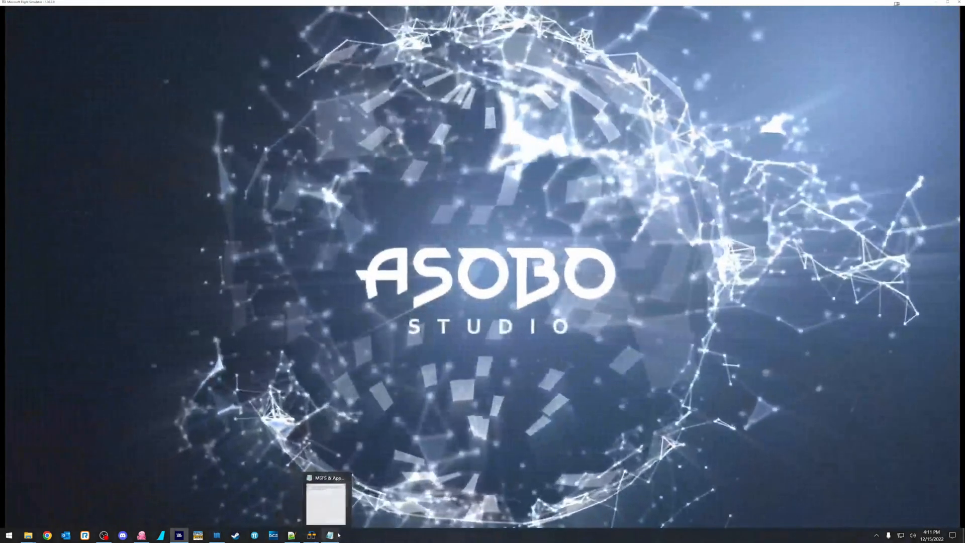
{"action": "left_click", "coordinate": [325, 499]}
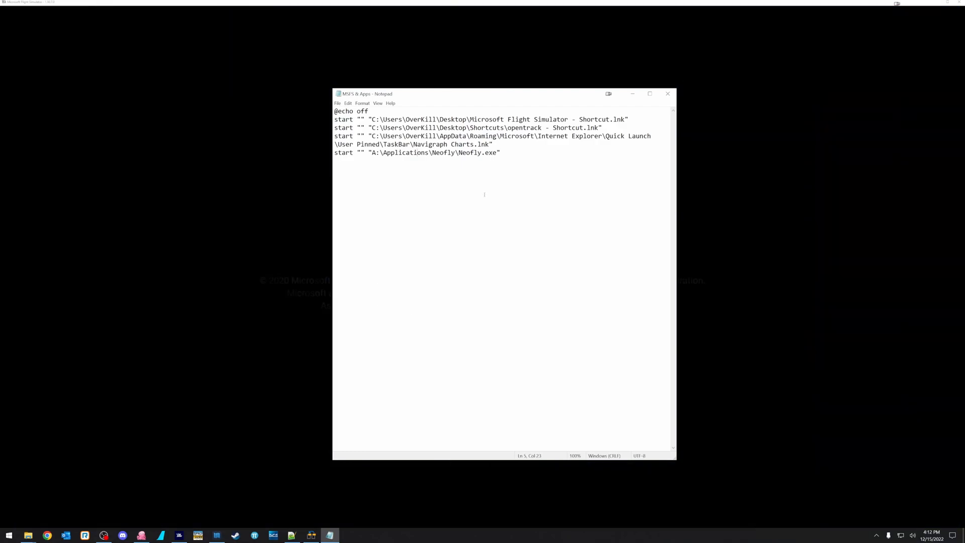
{"action": "mouse_move", "coordinate": [533, 158]}
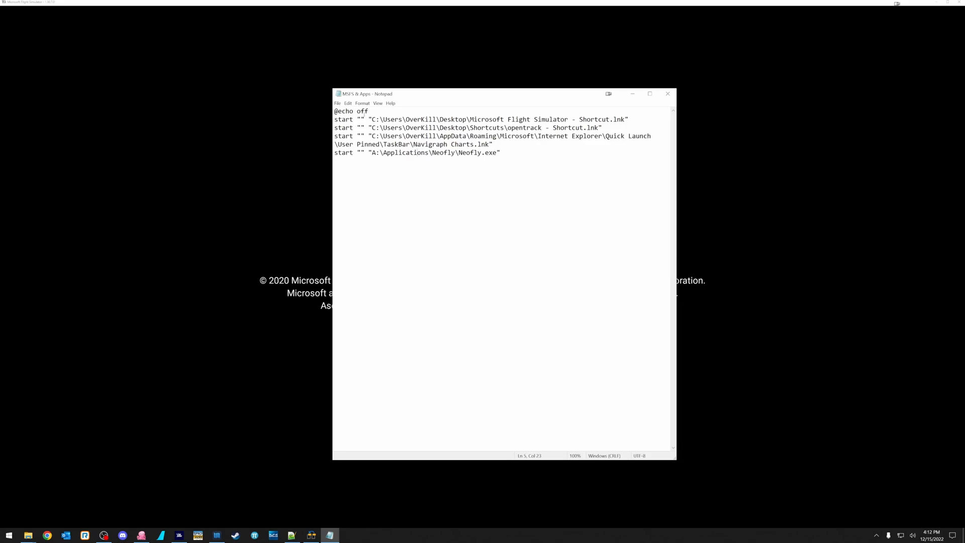
{"action": "left_click", "coordinate": [379, 111]}
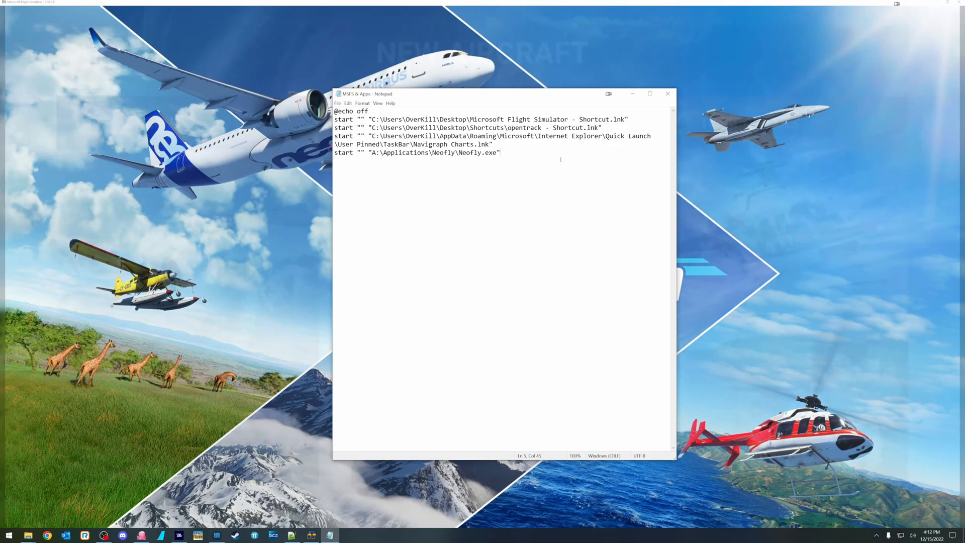
{"action": "mouse_move", "coordinate": [530, 183]}
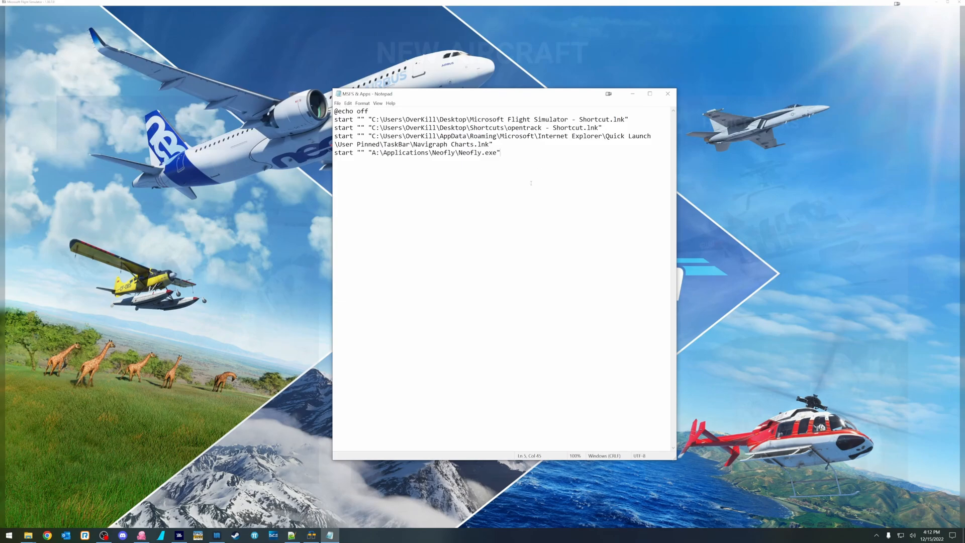